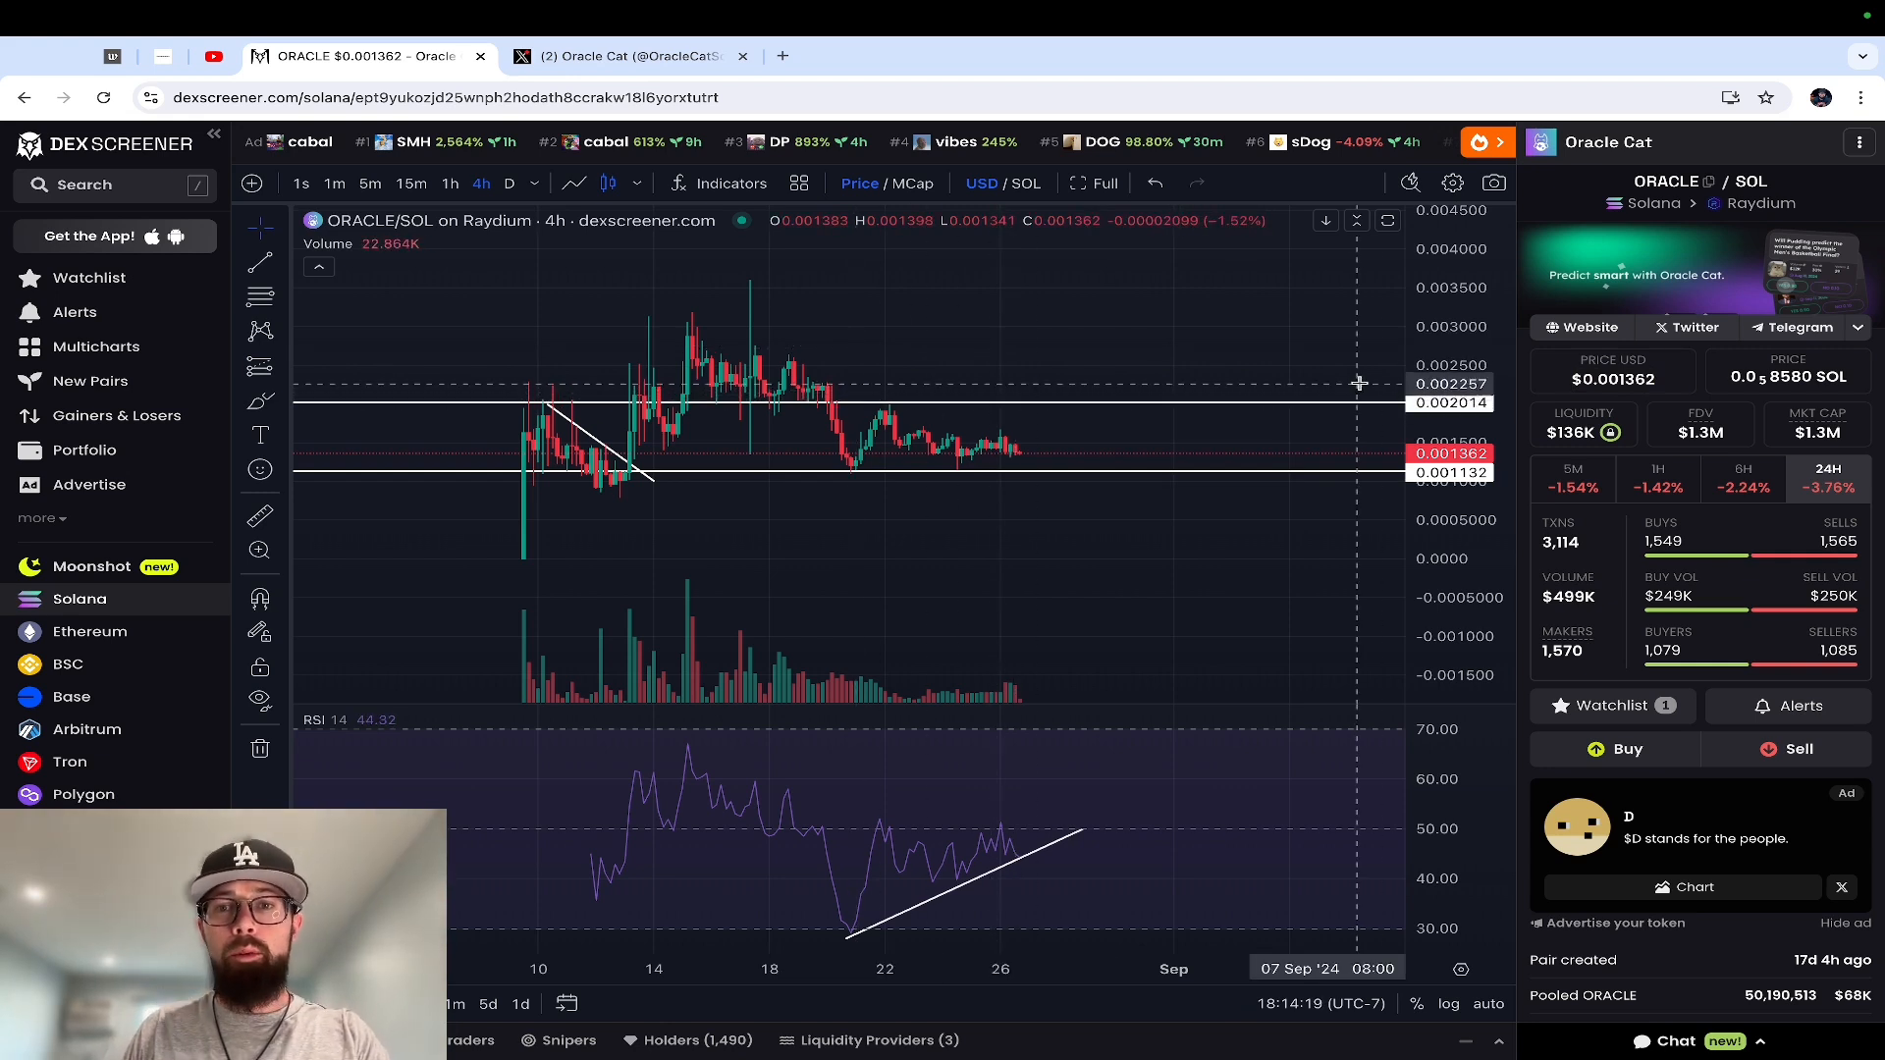
mouse_move(816, 363)
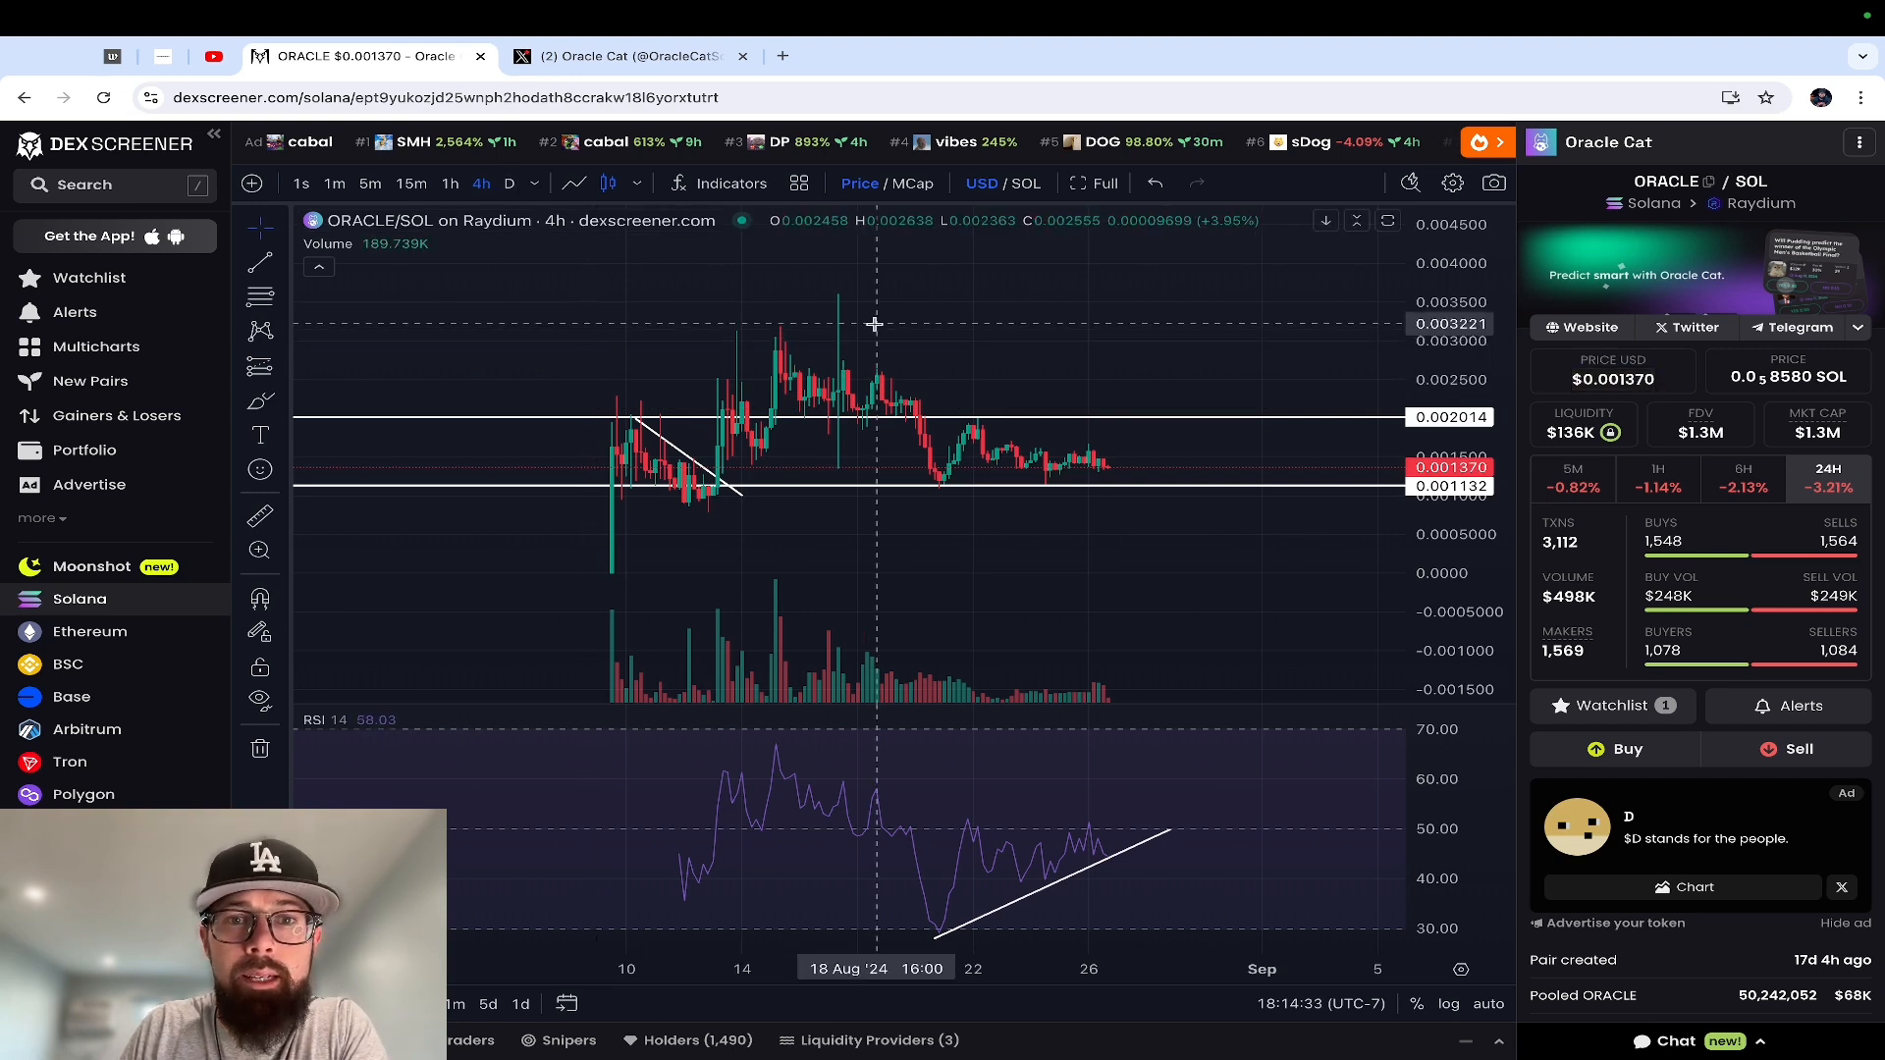
mouse_move(1076, 379)
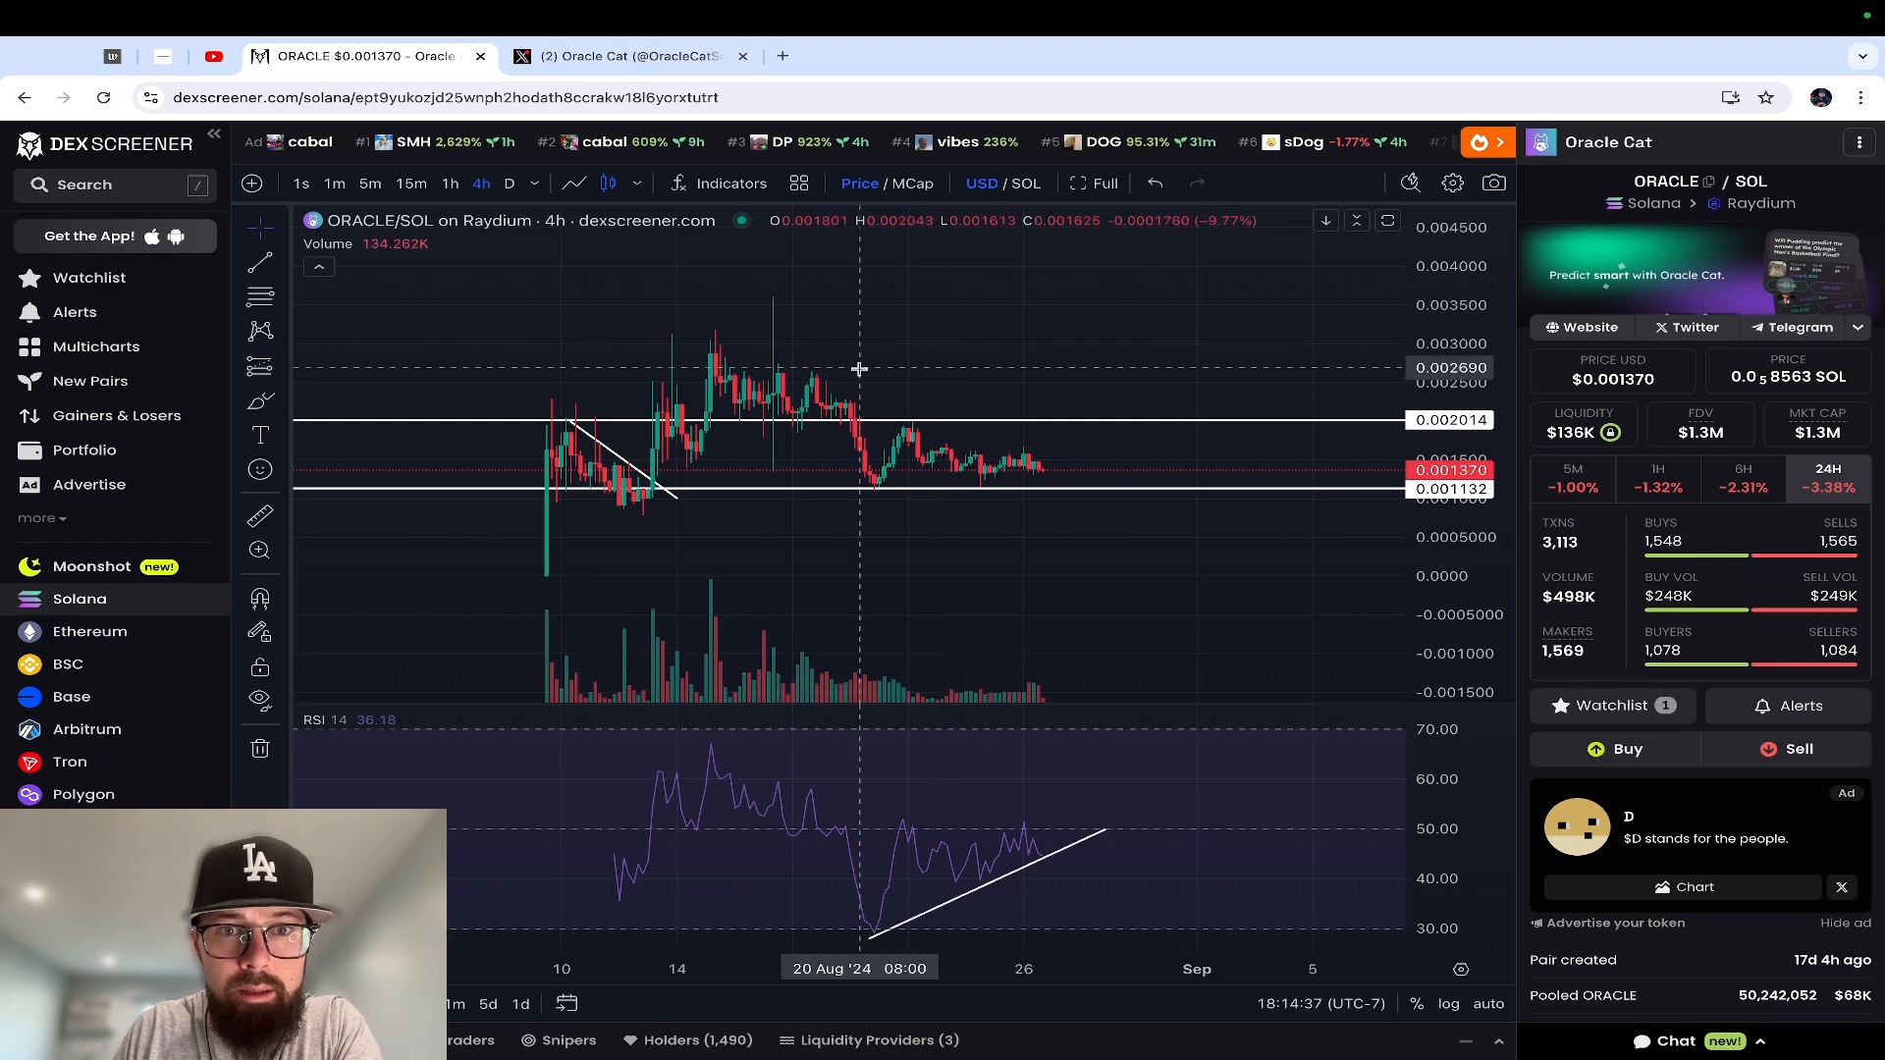
mouse_move(843, 404)
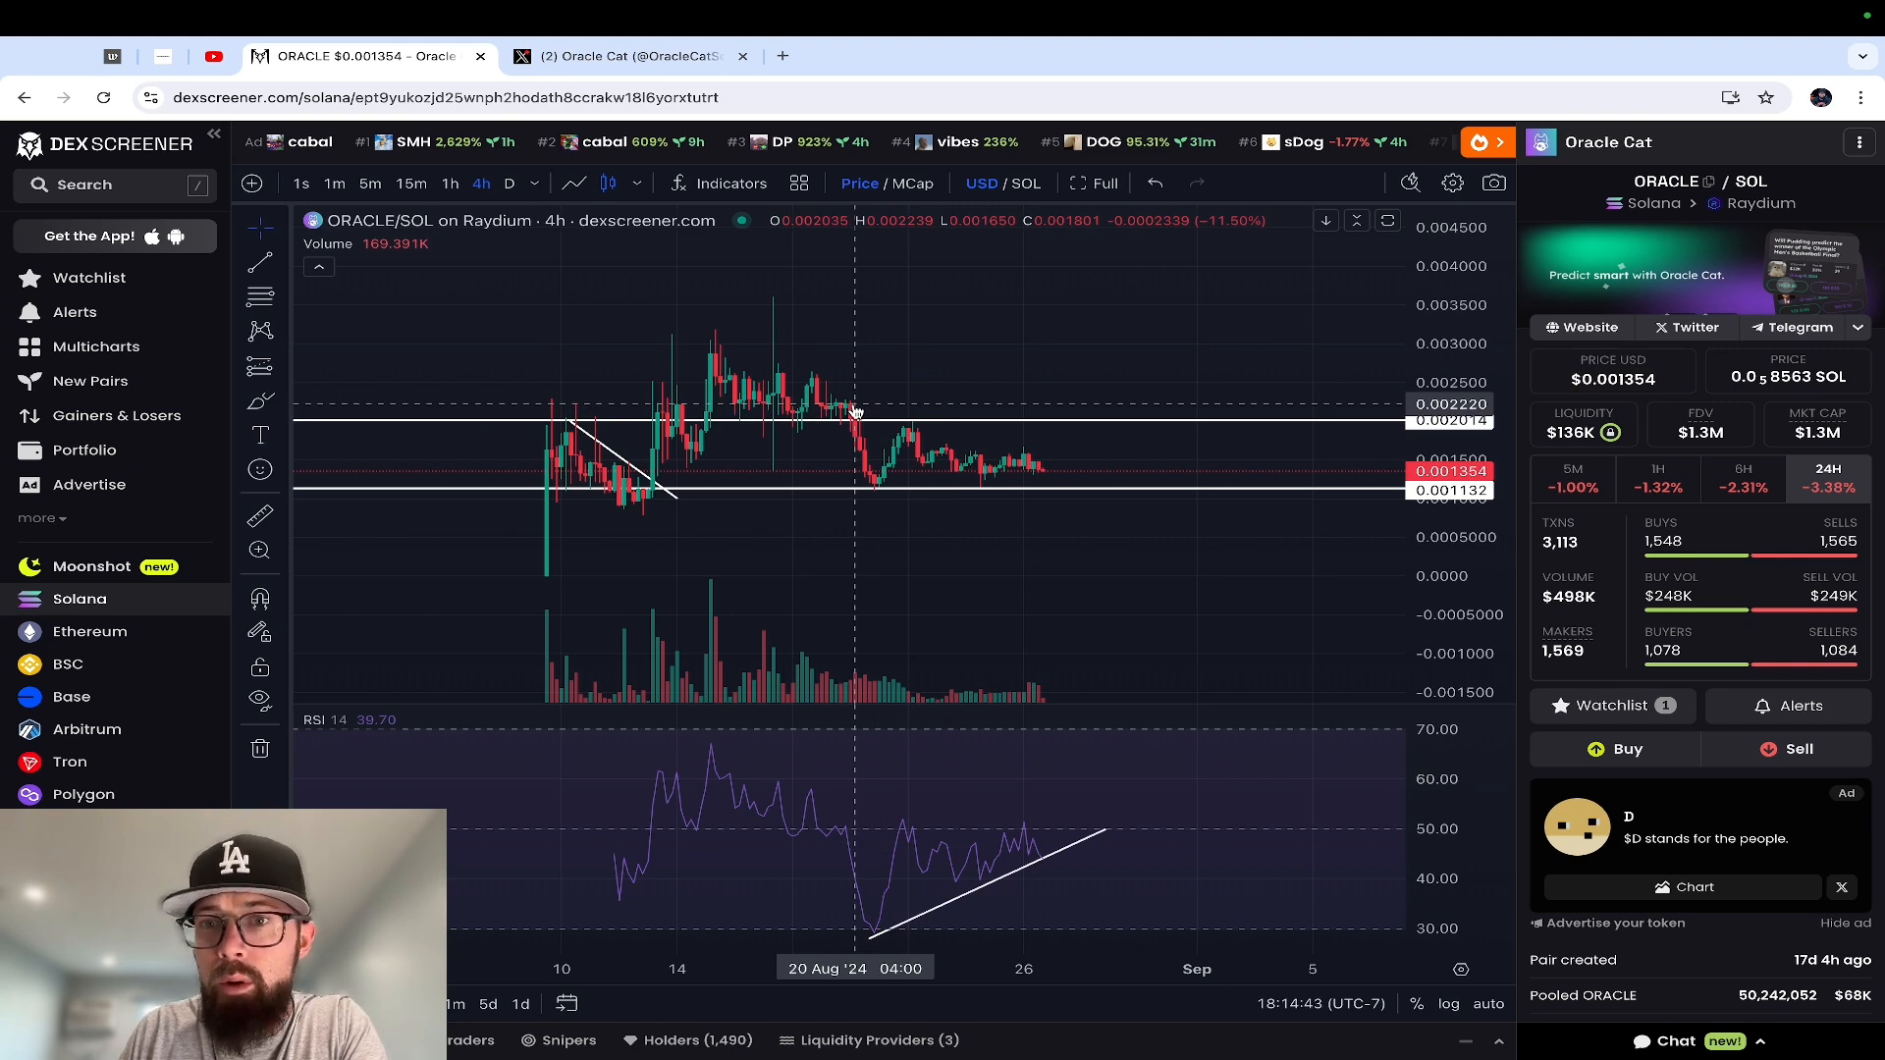
mouse_move(876, 481)
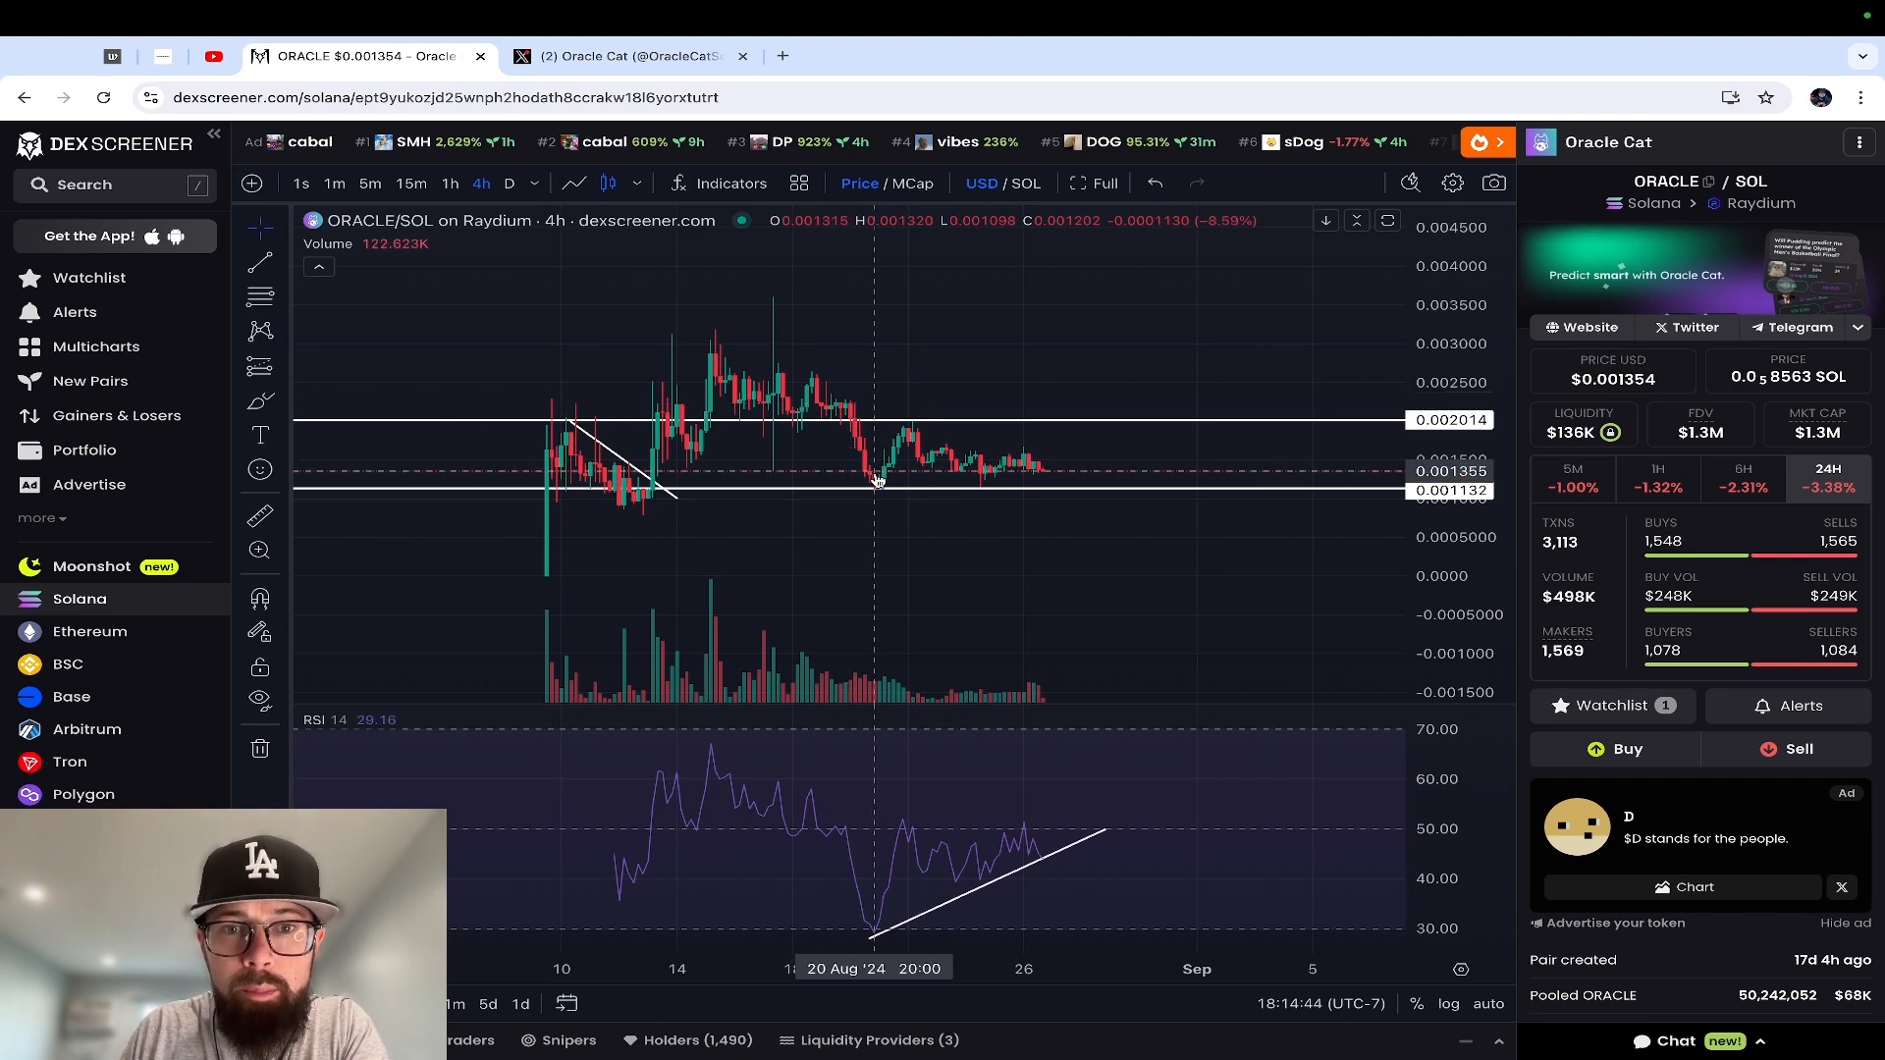
mouse_move(911, 441)
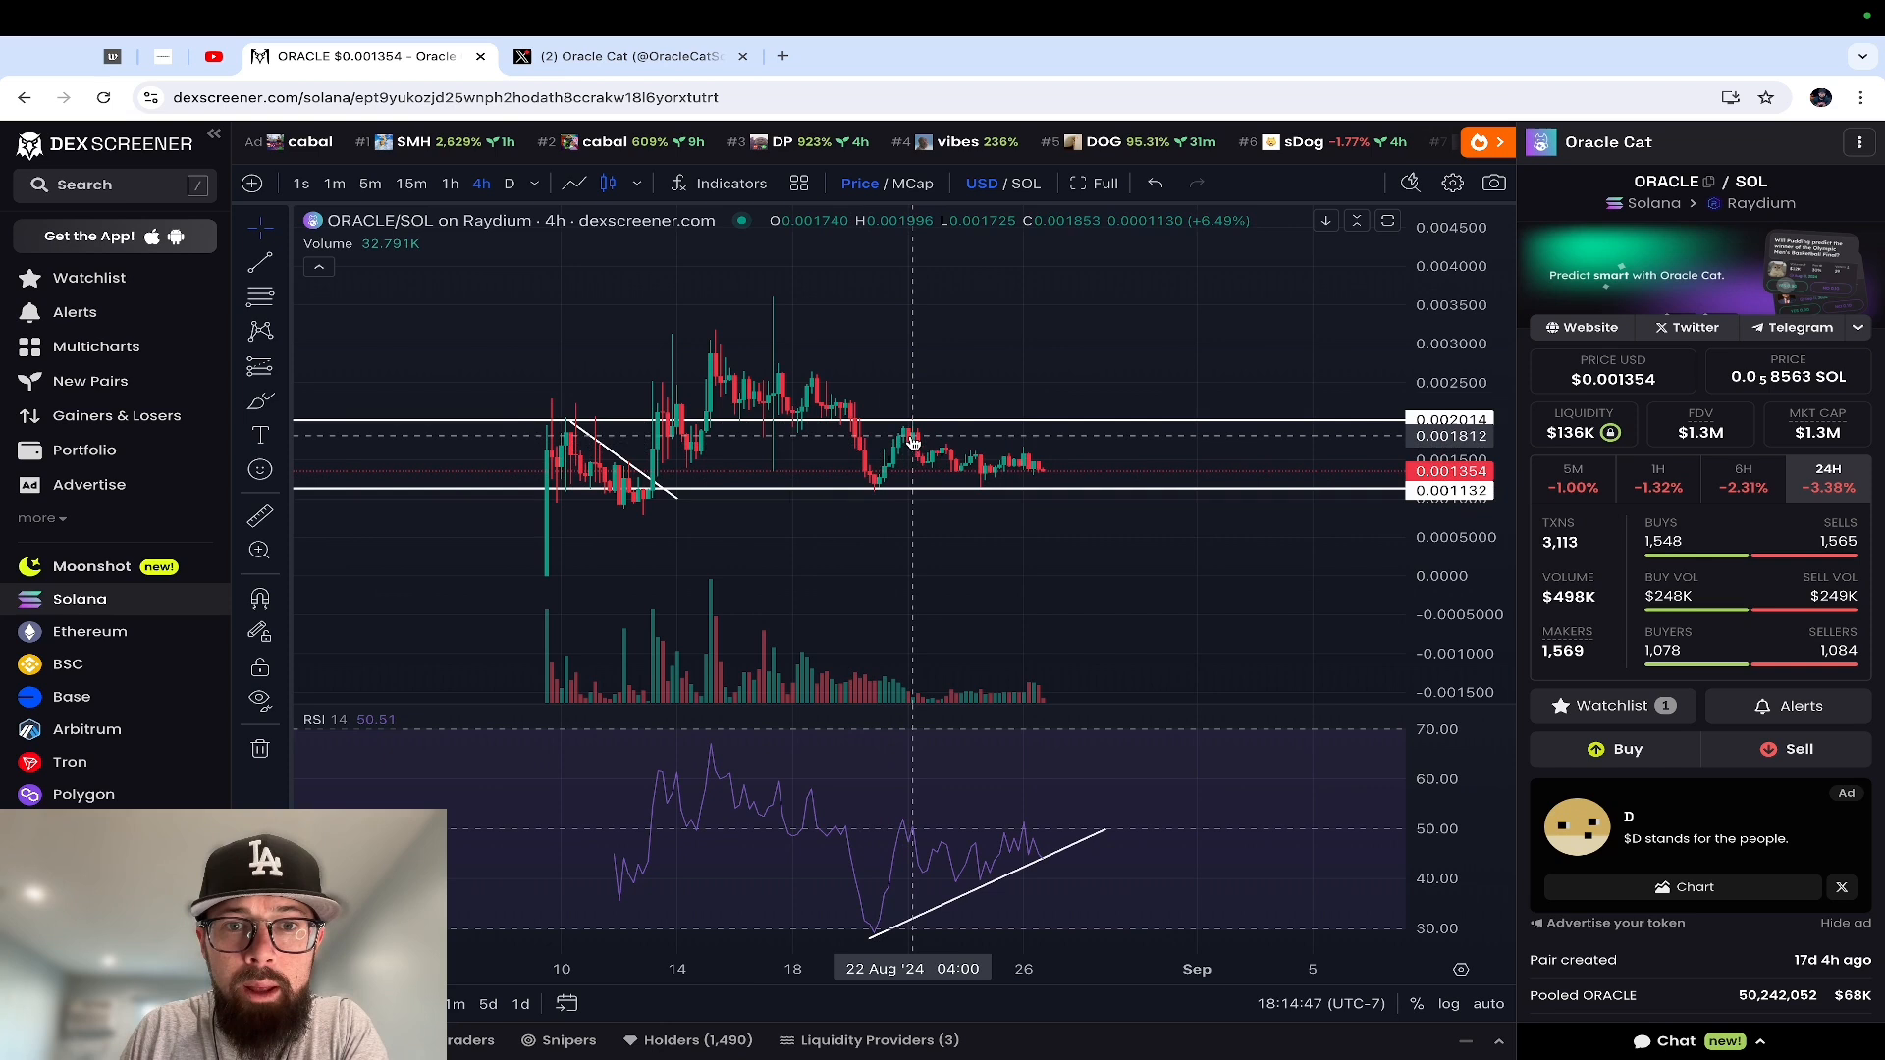
mouse_move(909, 436)
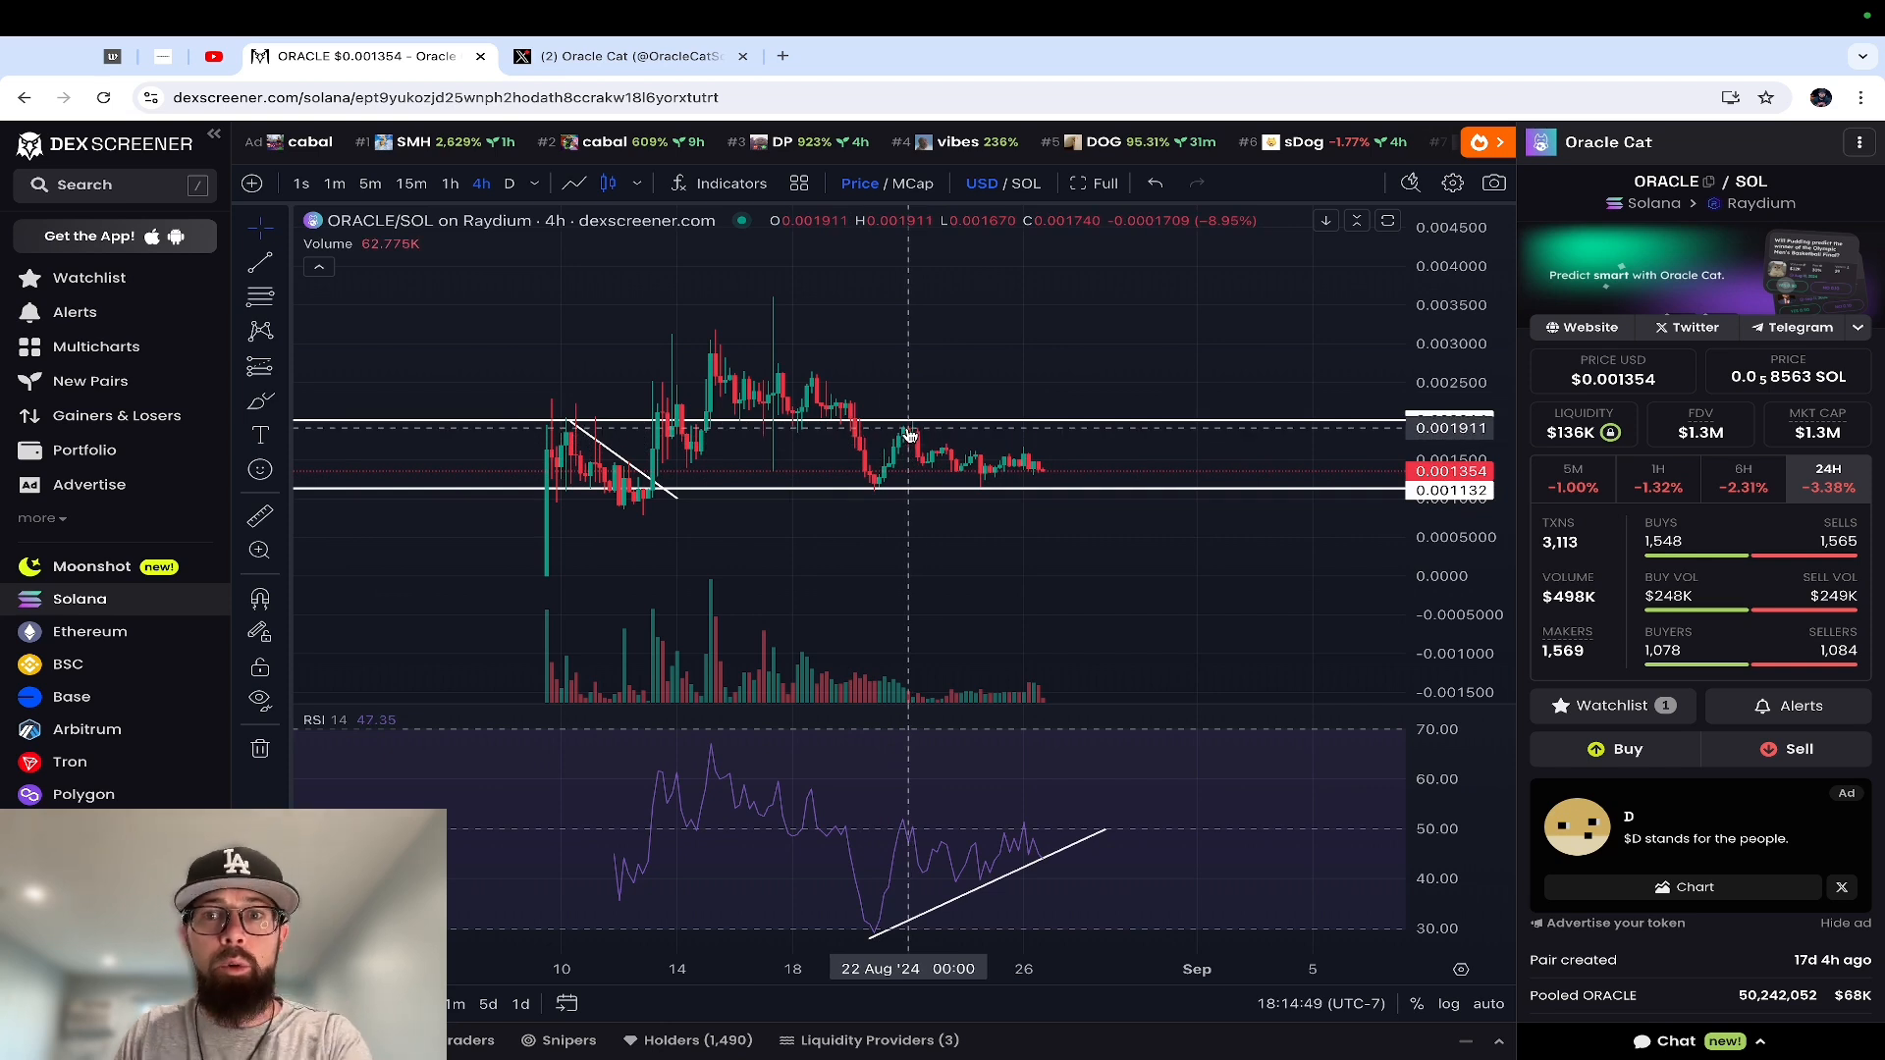
mouse_move(1060, 399)
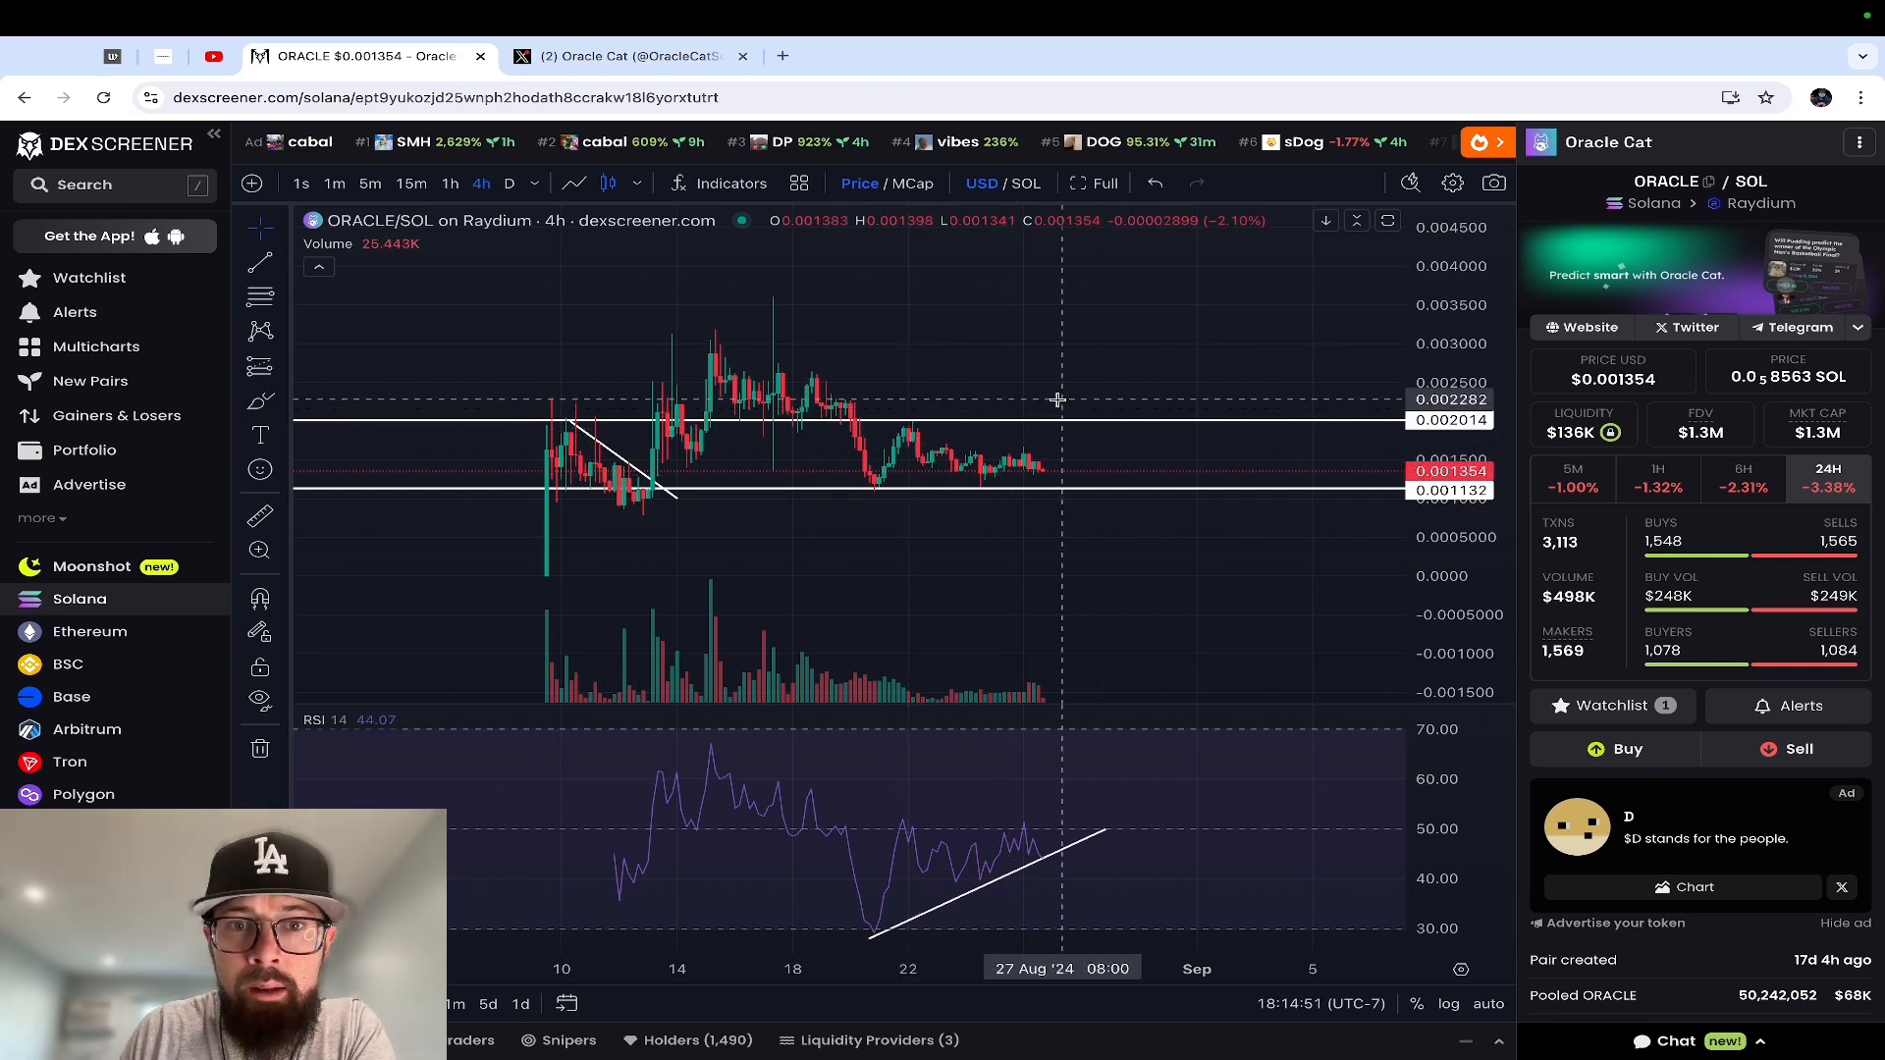
mouse_move(1117, 430)
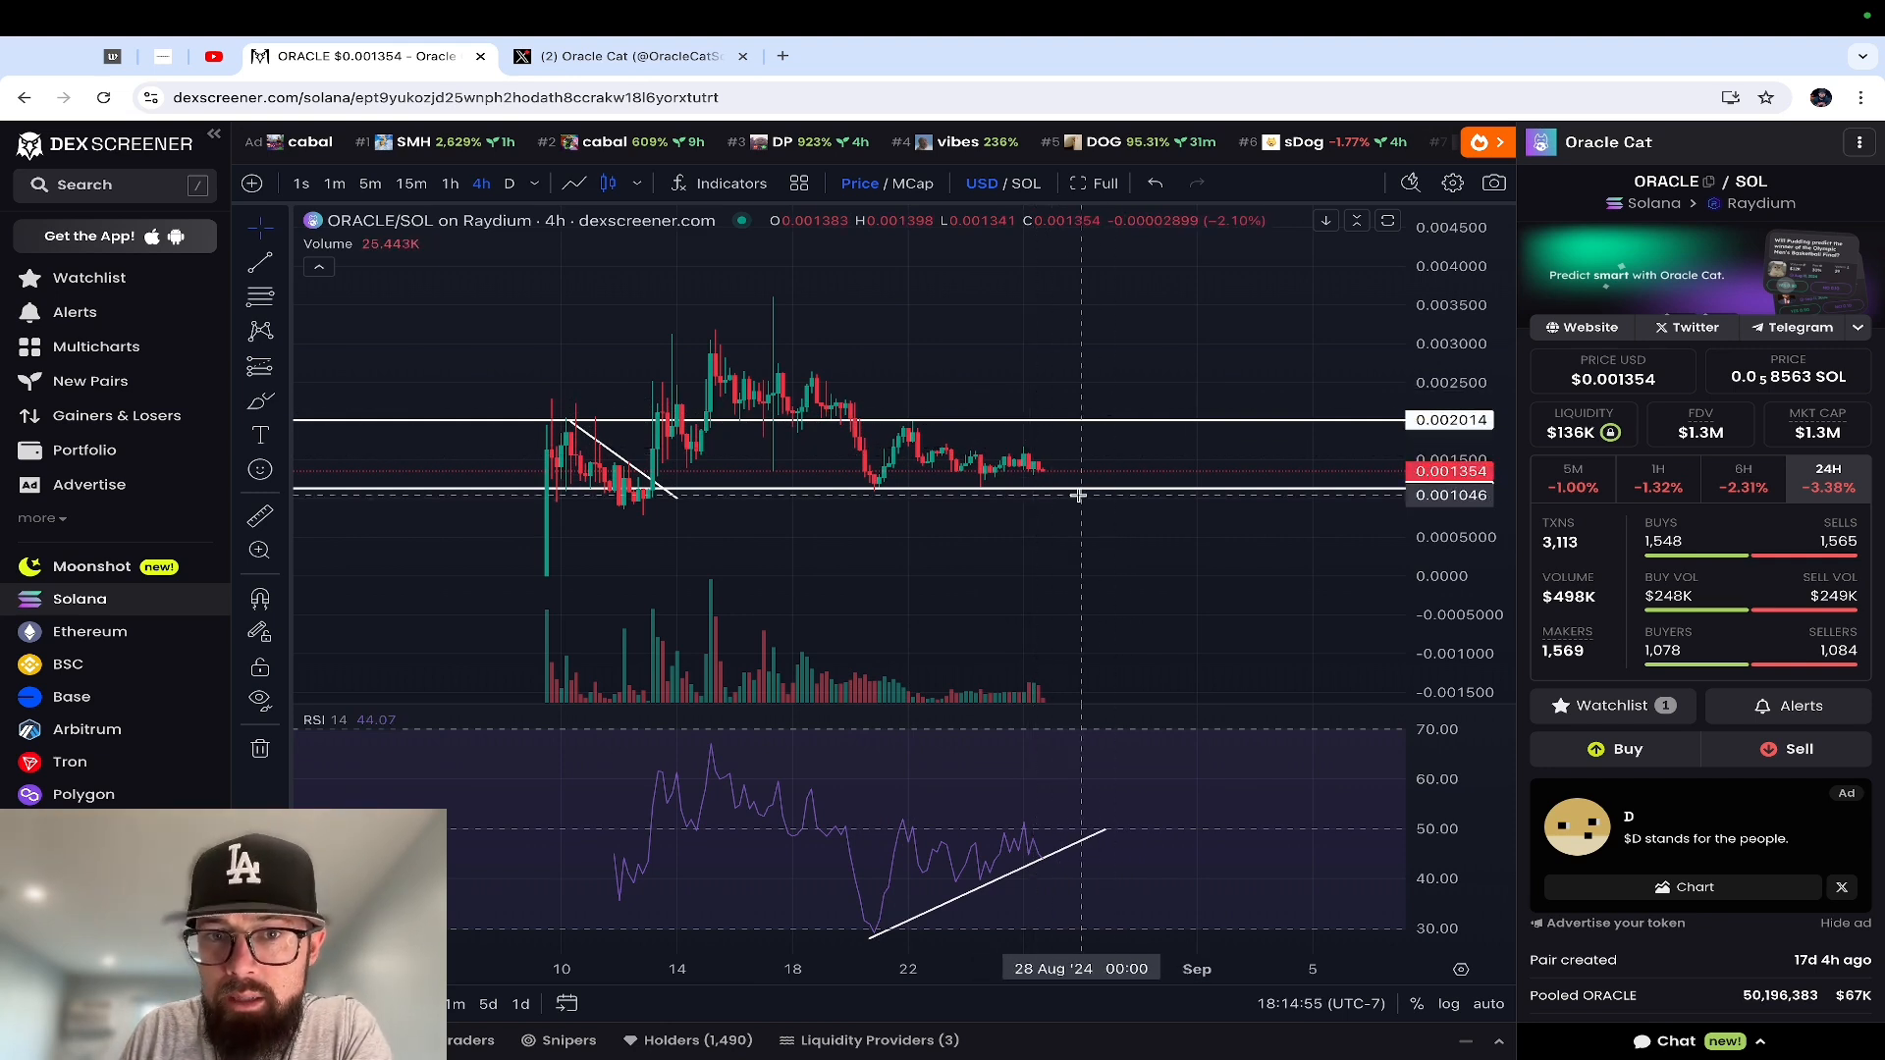
mouse_move(1088, 501)
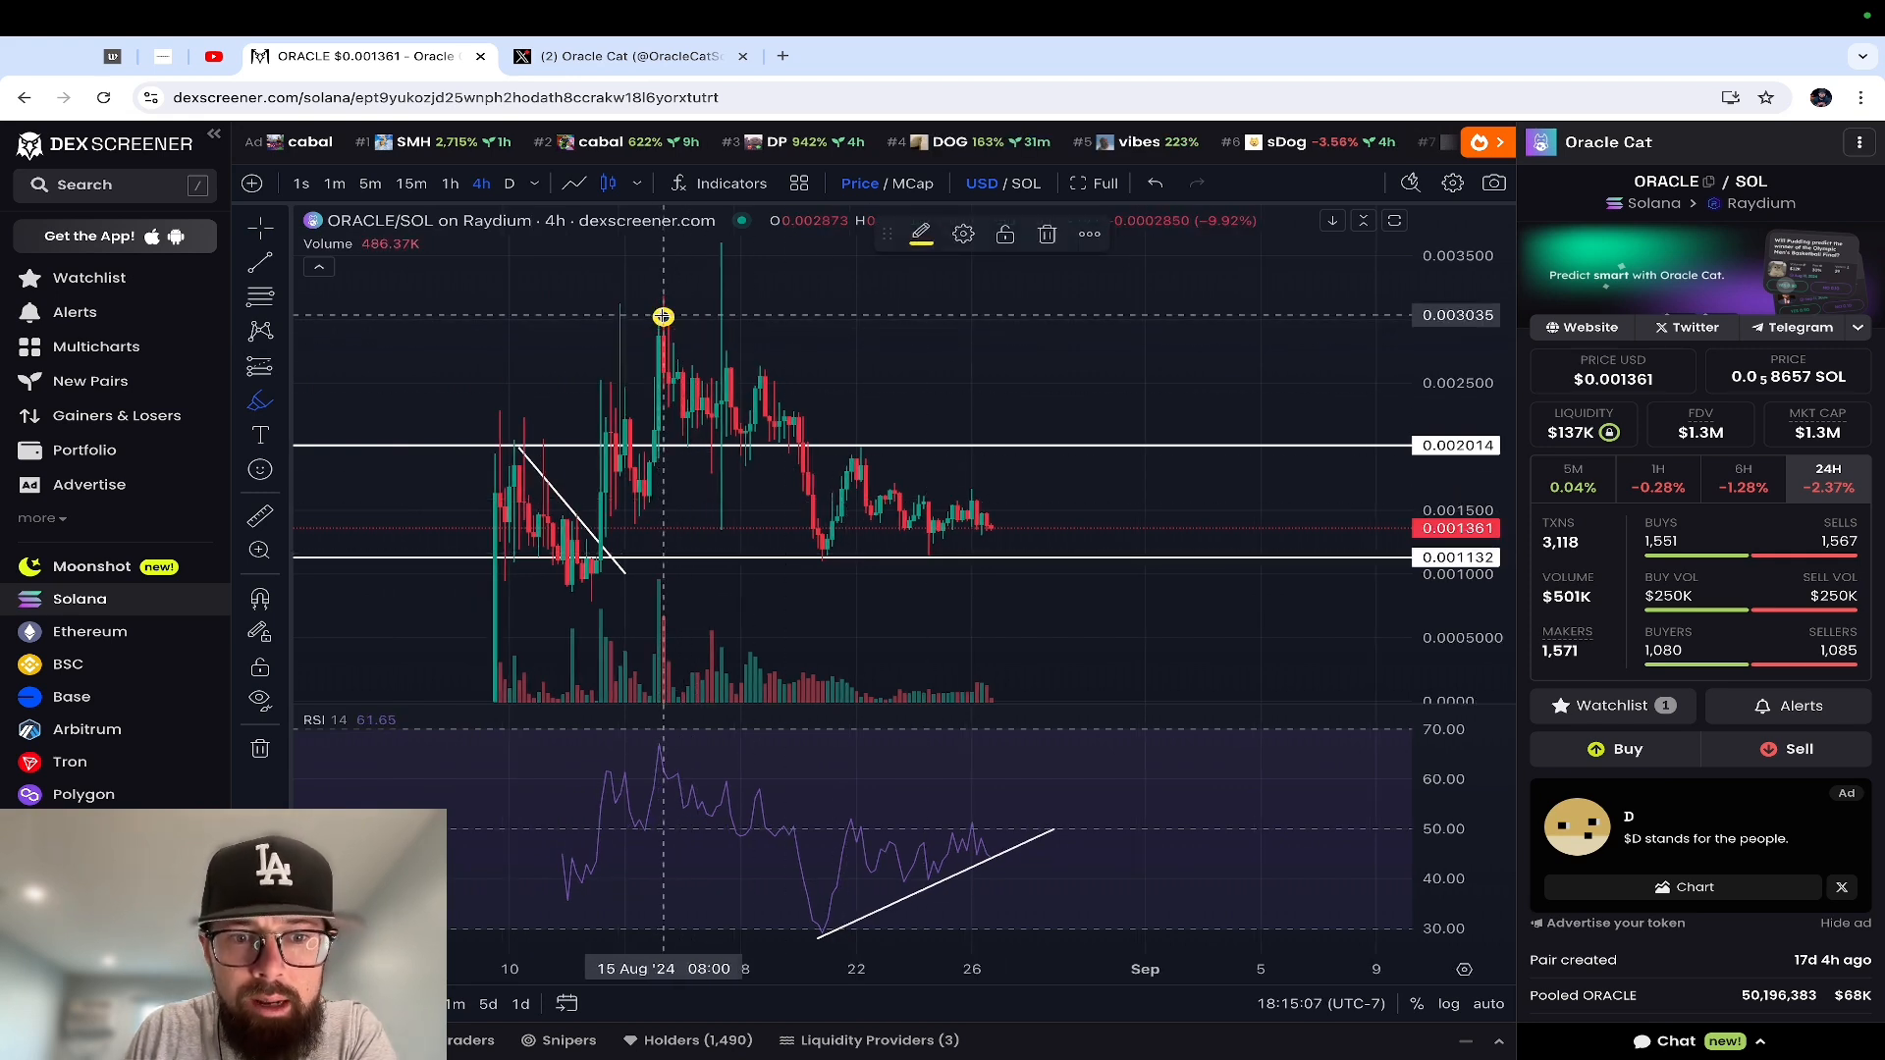
Stretch the ORACLE/SOL price scale so the candles between support and resistance appear taller
drag(662, 316, 839, 544)
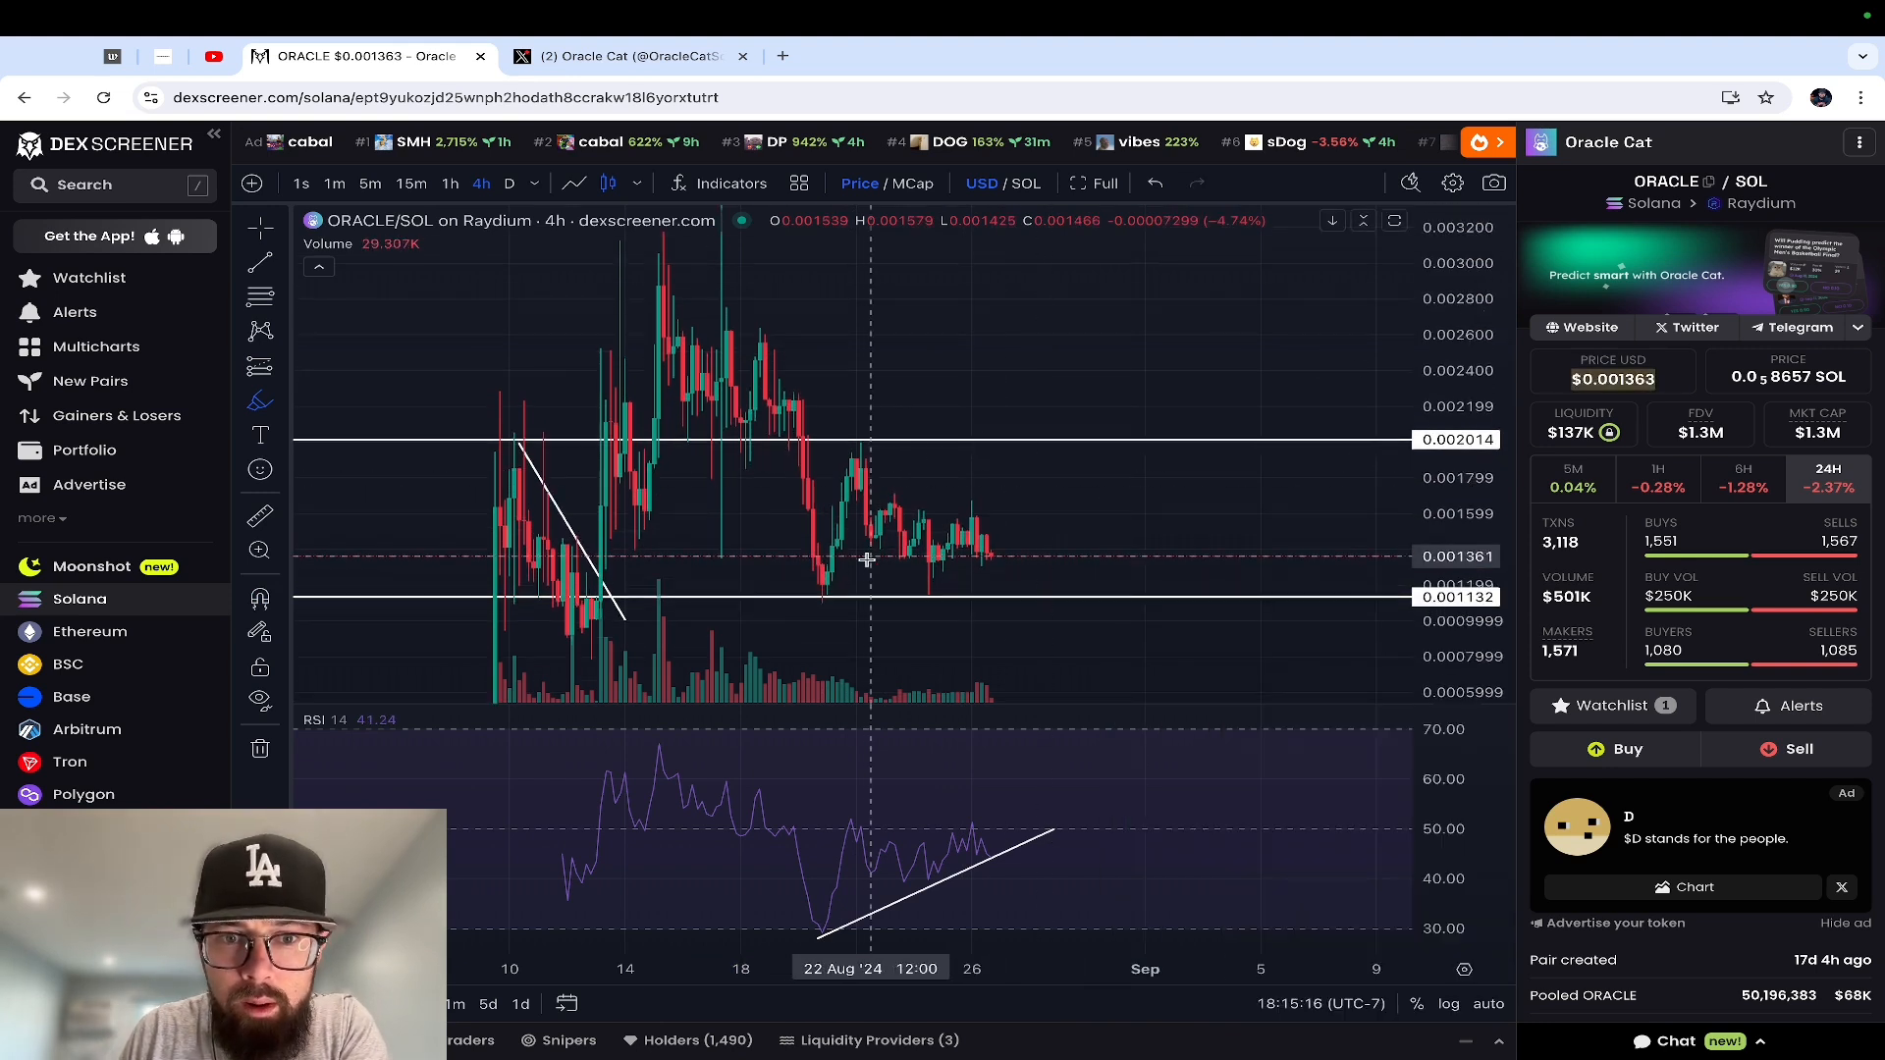
mouse_move(821, 595)
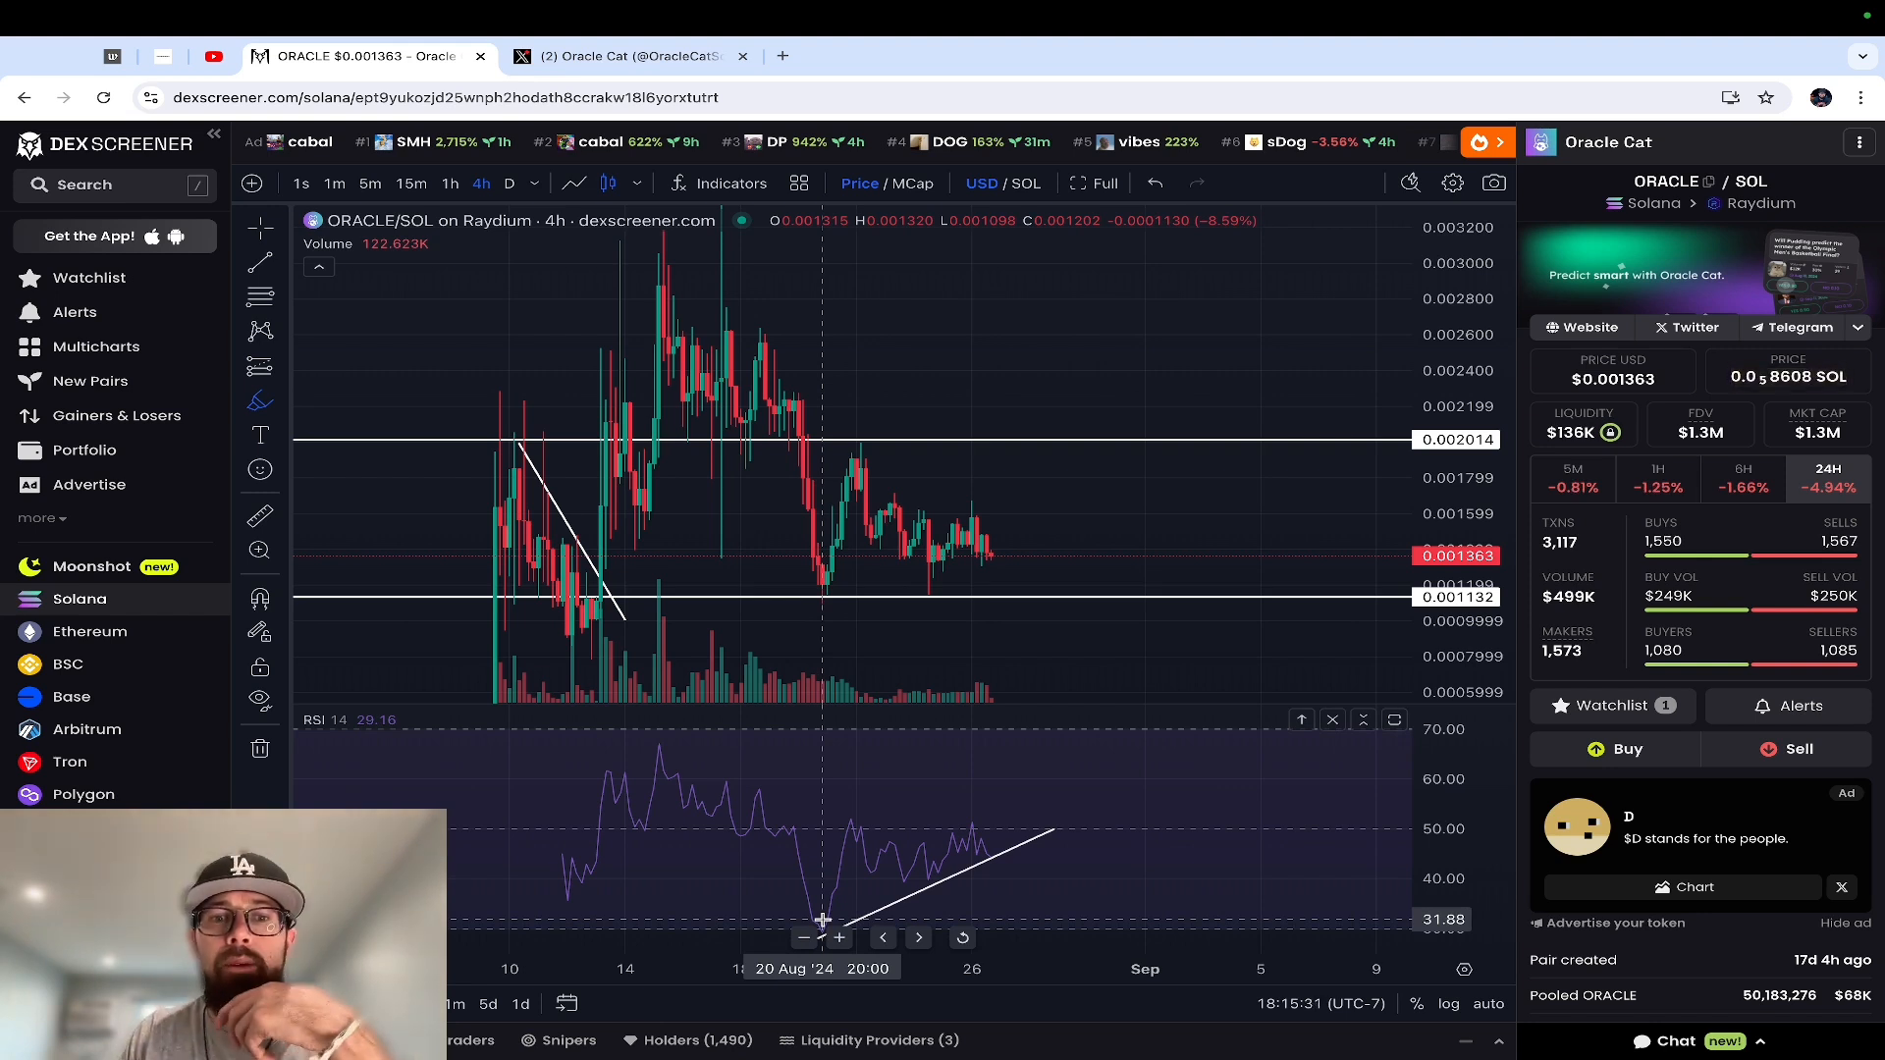
mouse_move(827, 919)
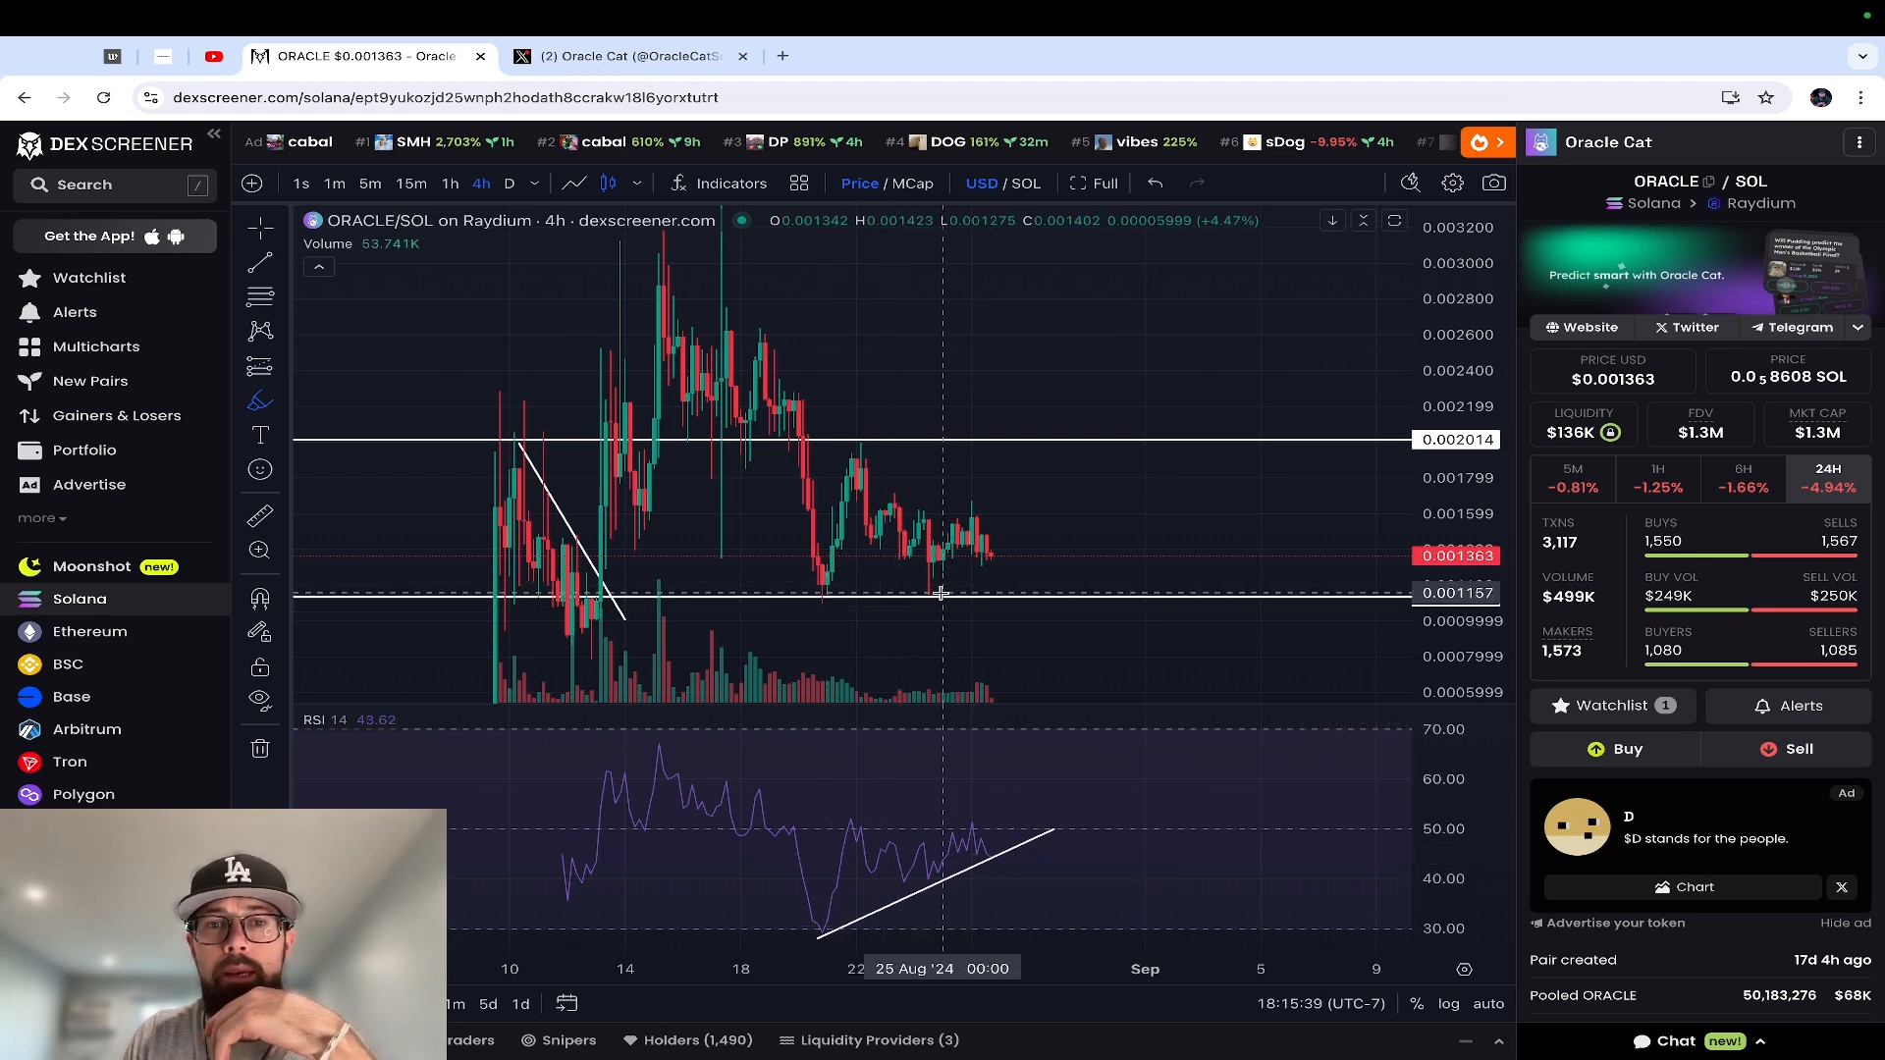
mouse_move(928, 585)
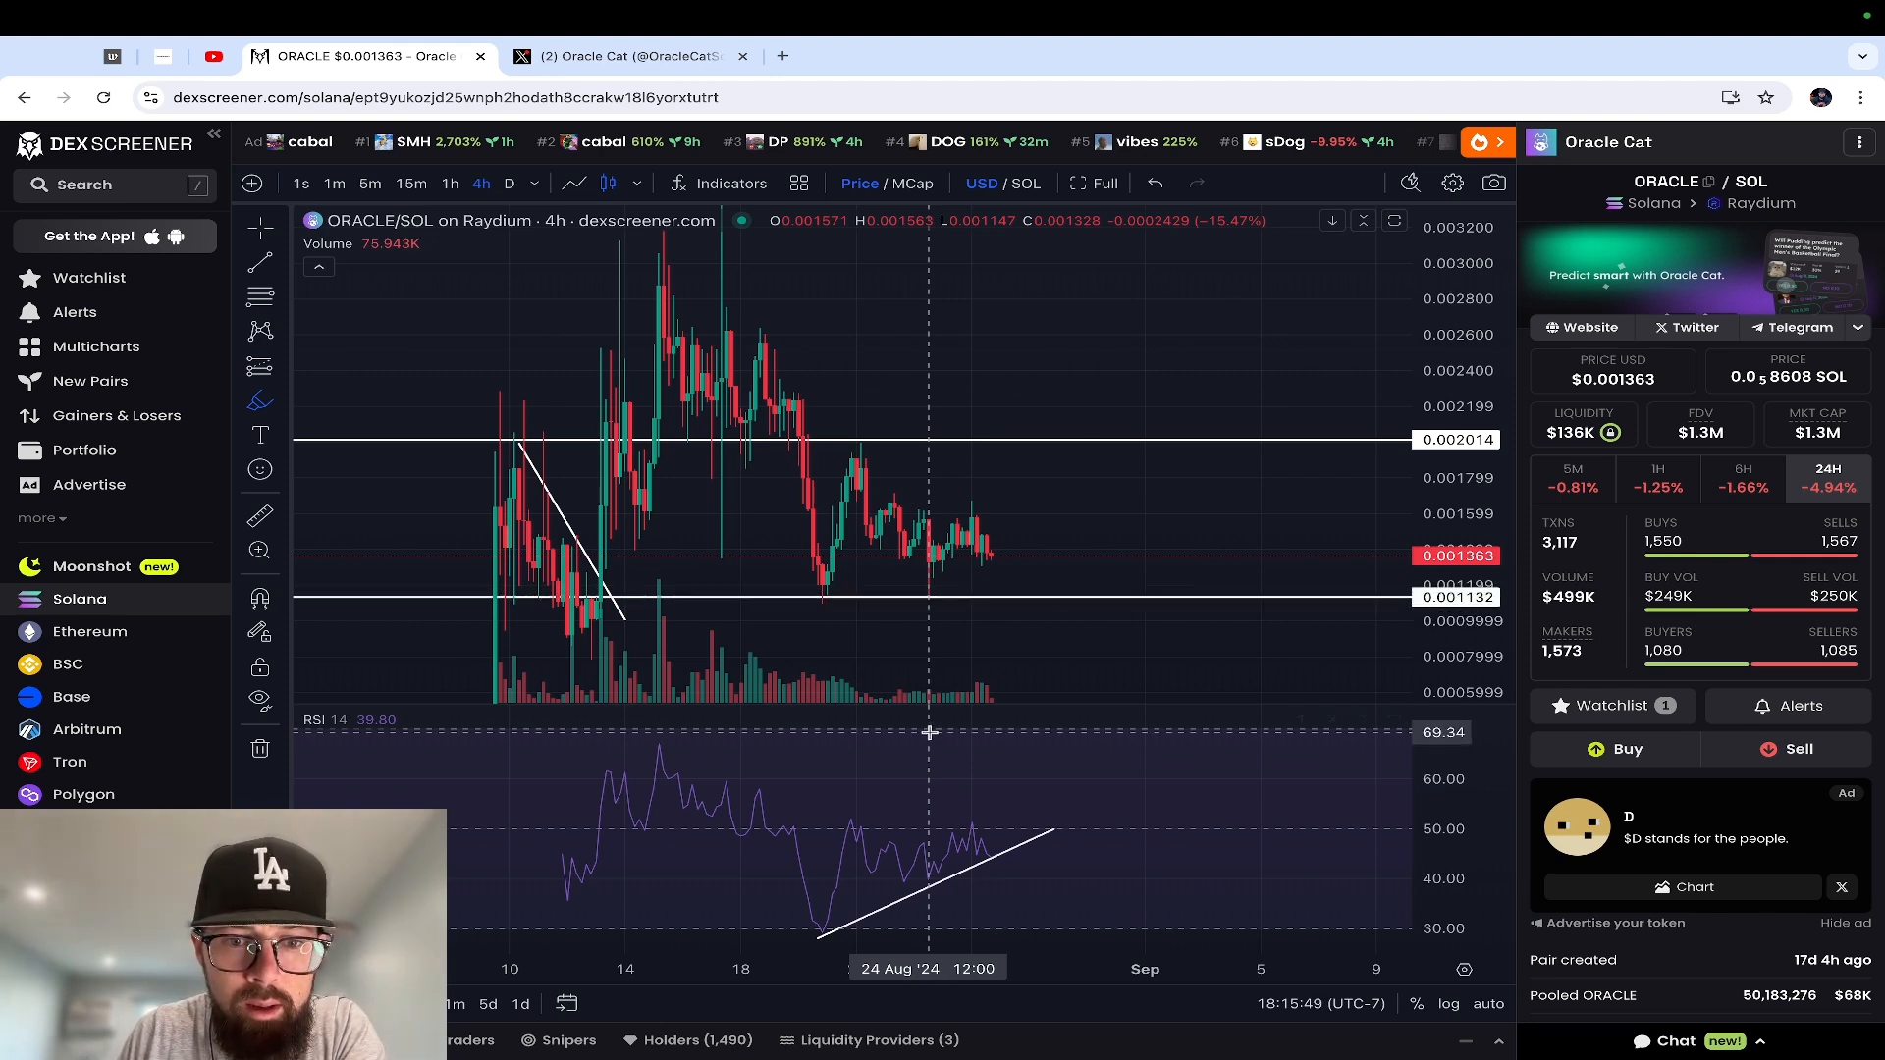
mouse_move(931, 880)
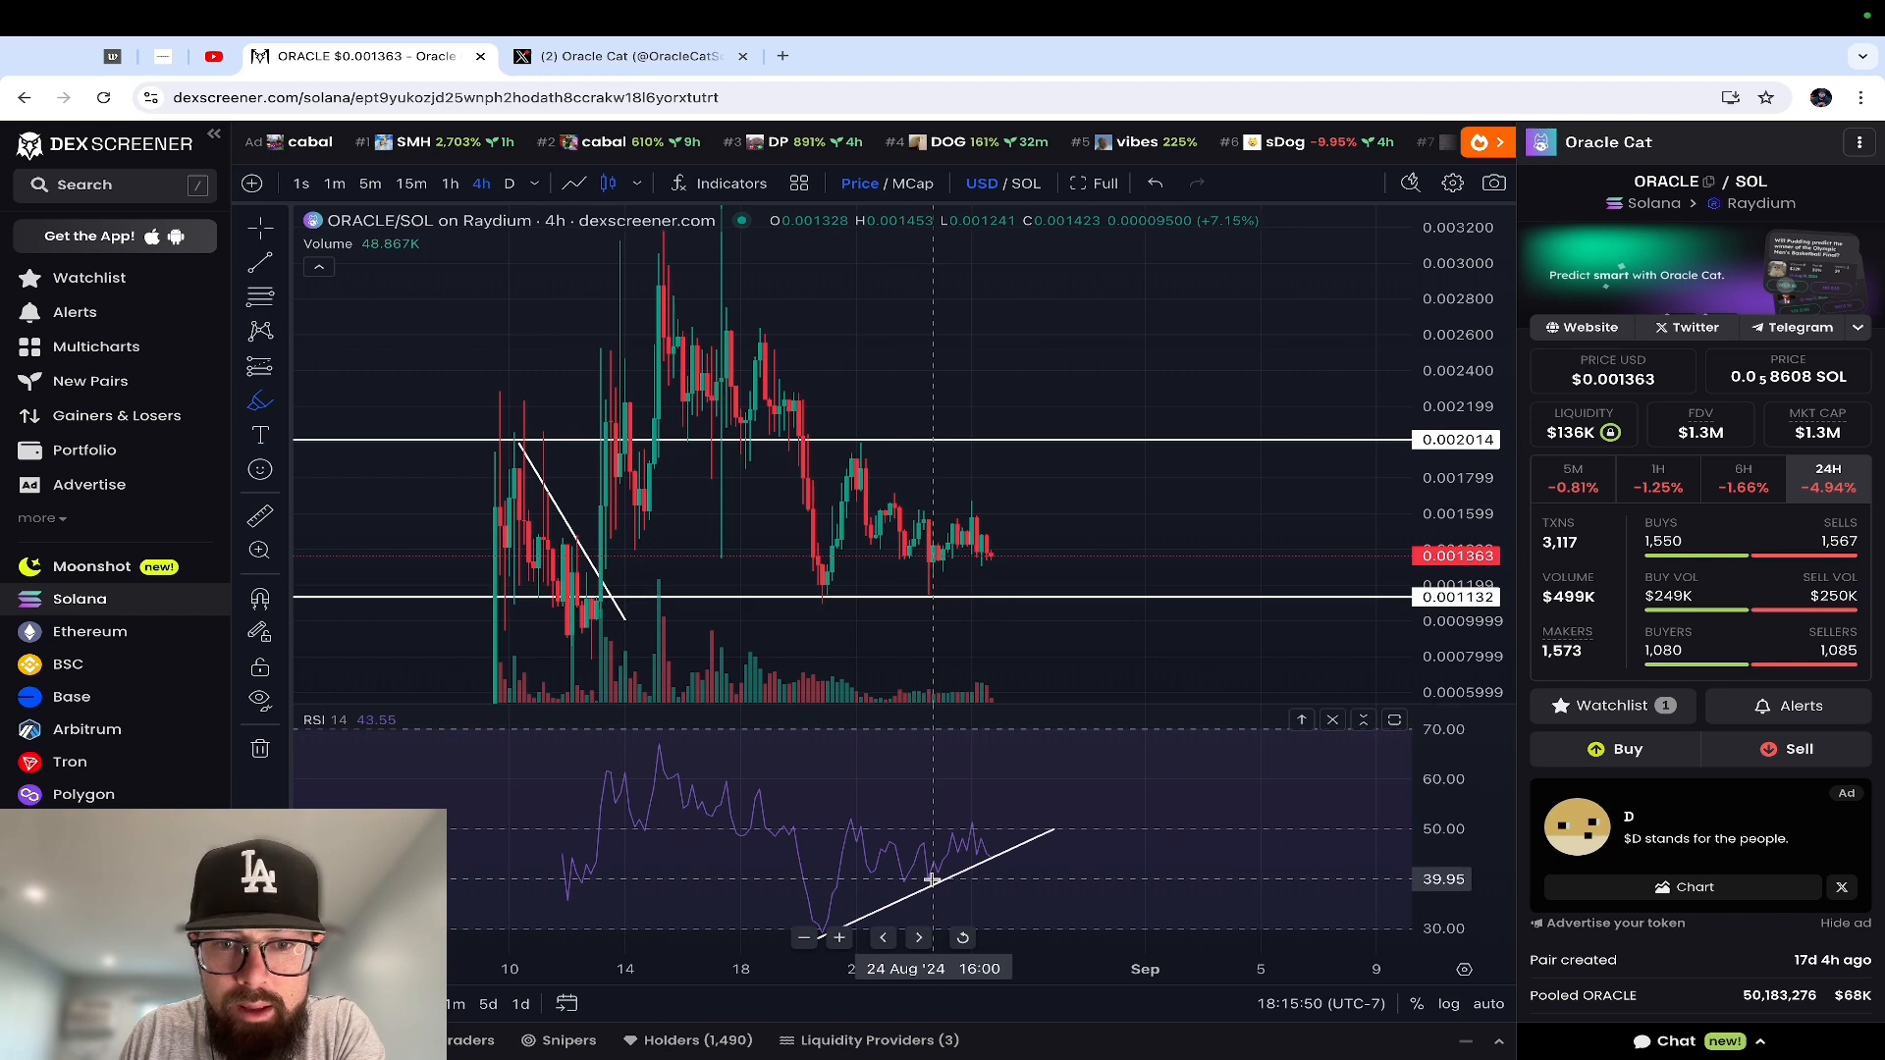
mouse_move(1014, 848)
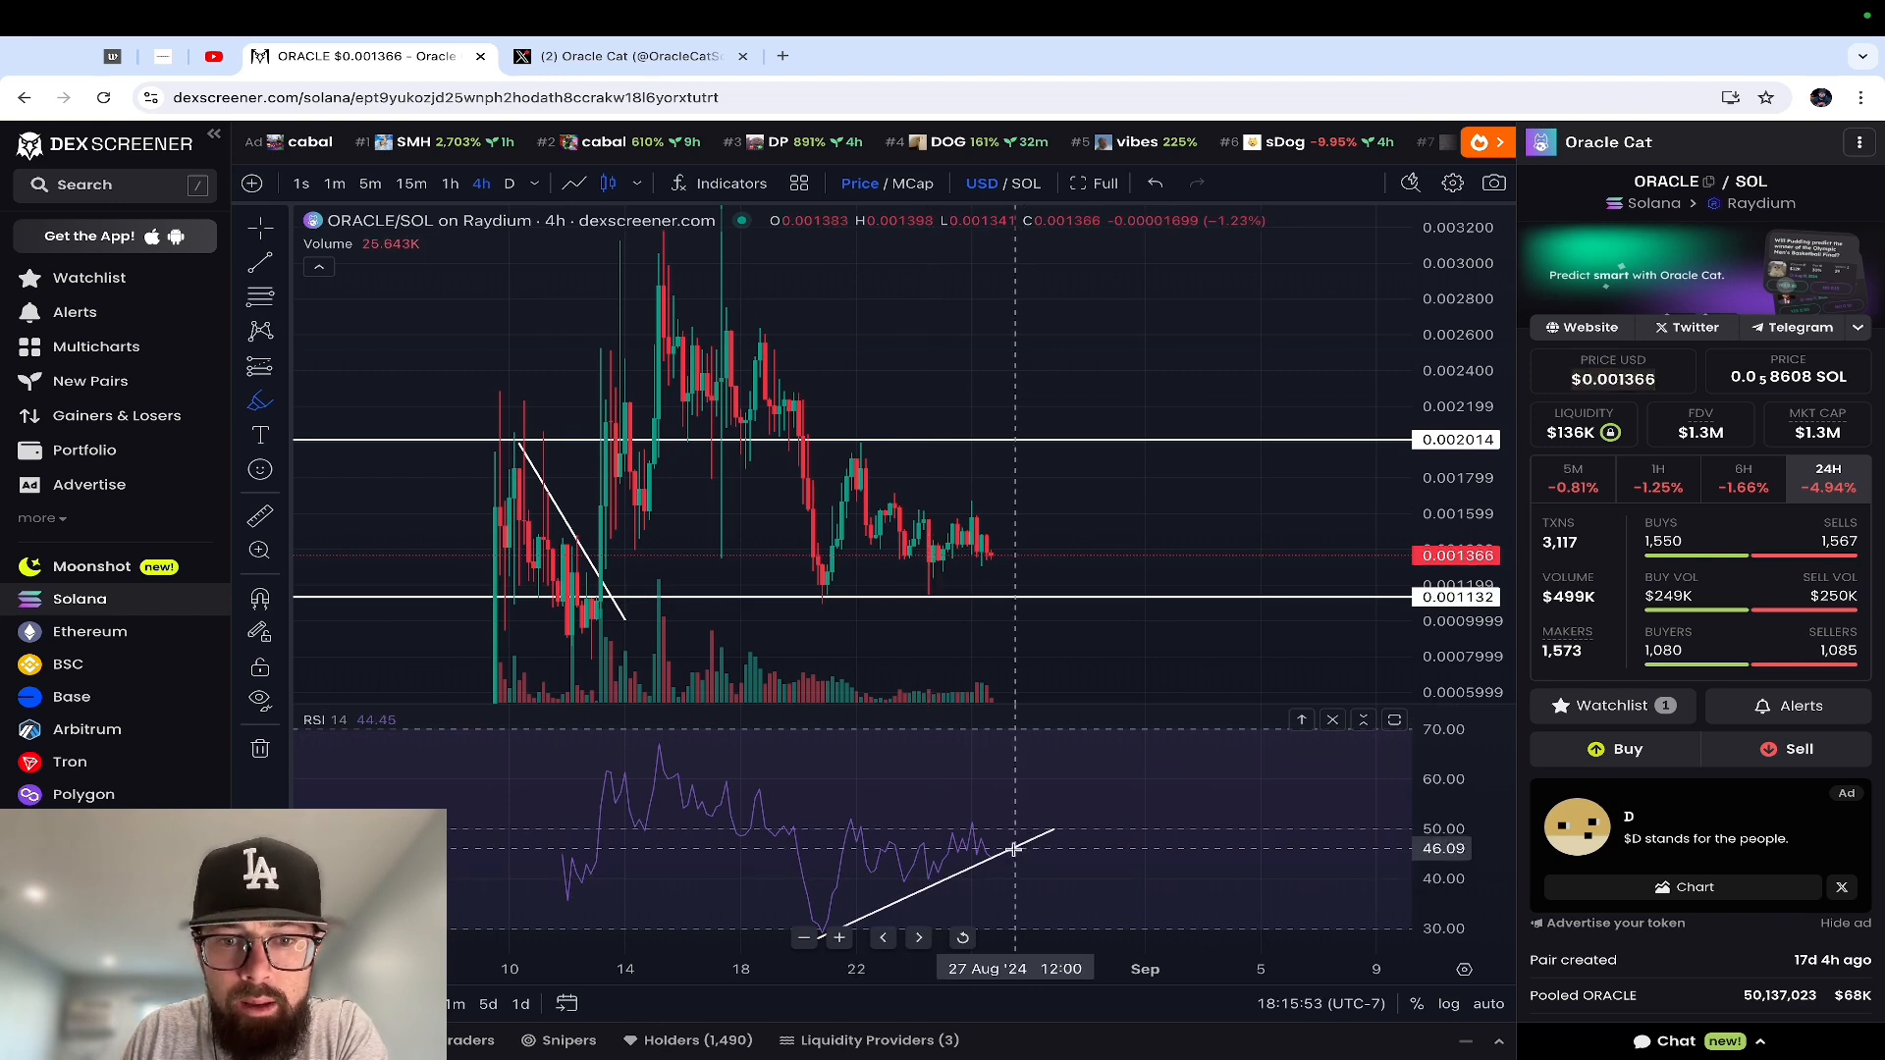
mouse_move(996, 856)
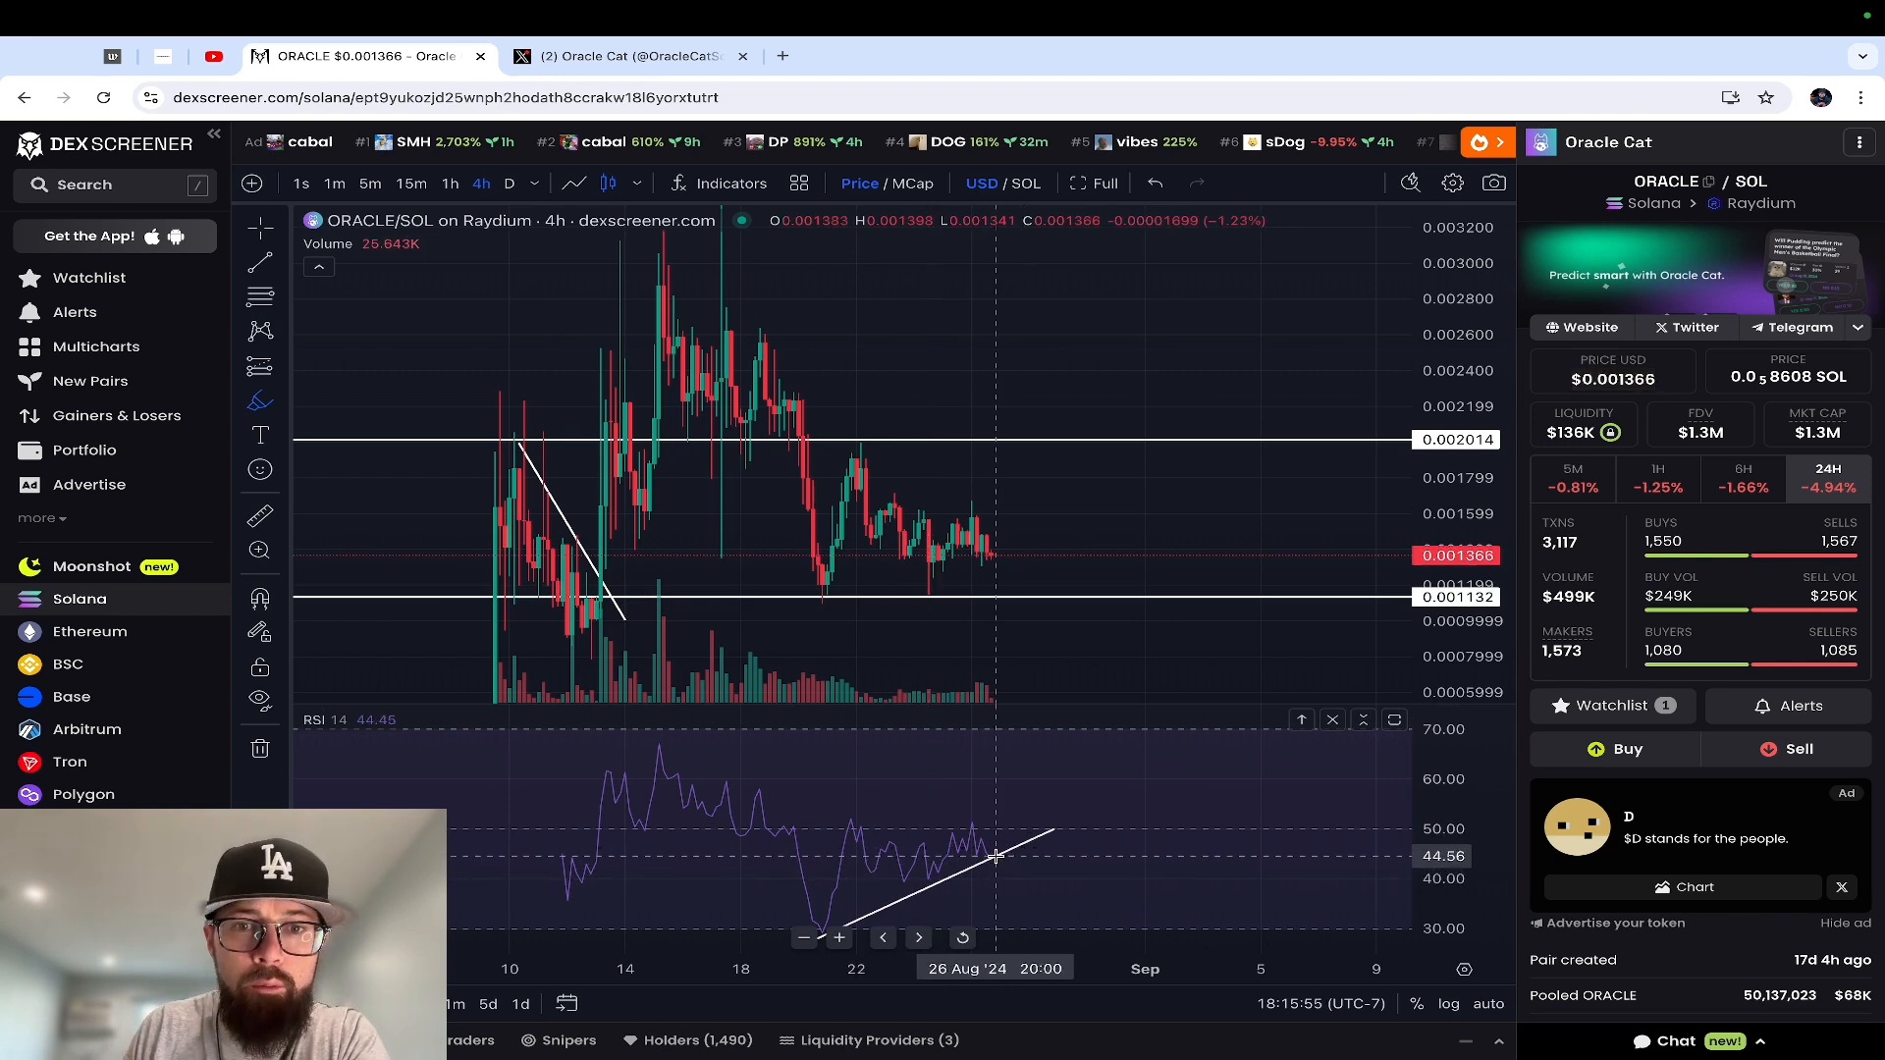
mouse_move(836, 389)
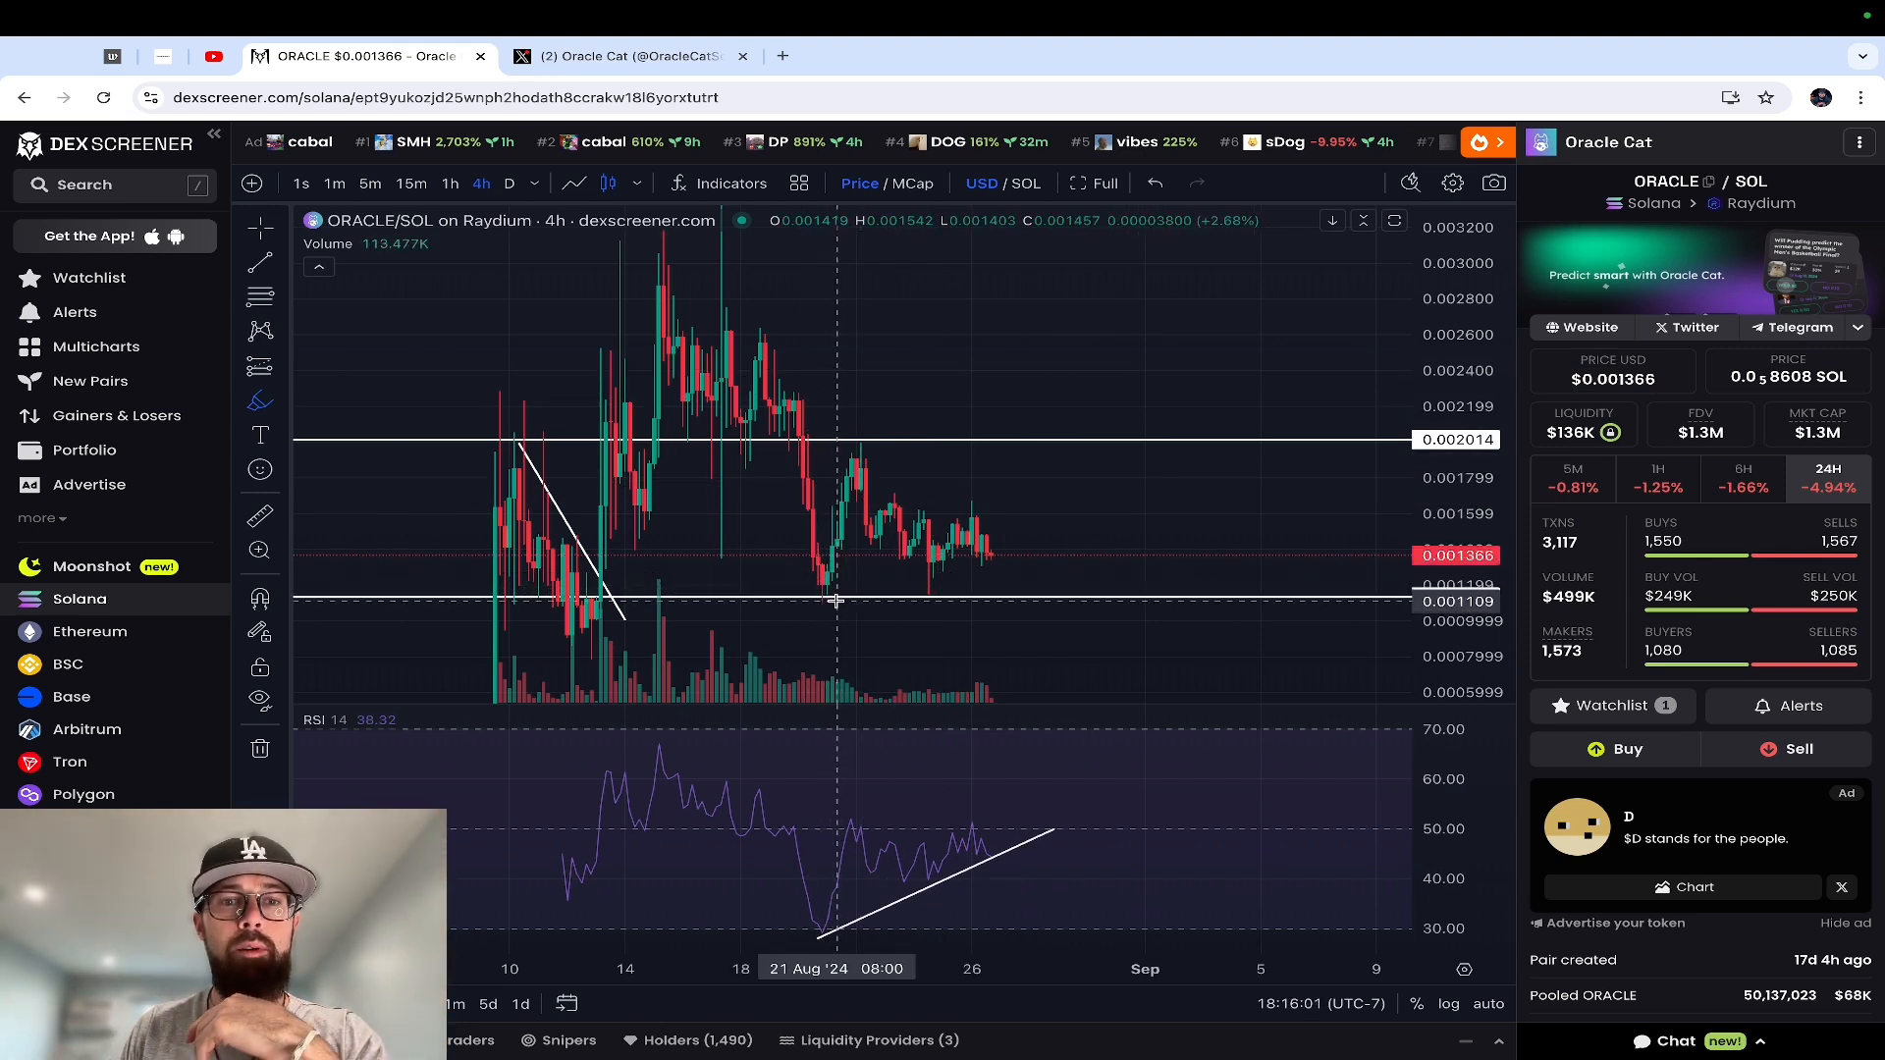
mouse_move(876, 457)
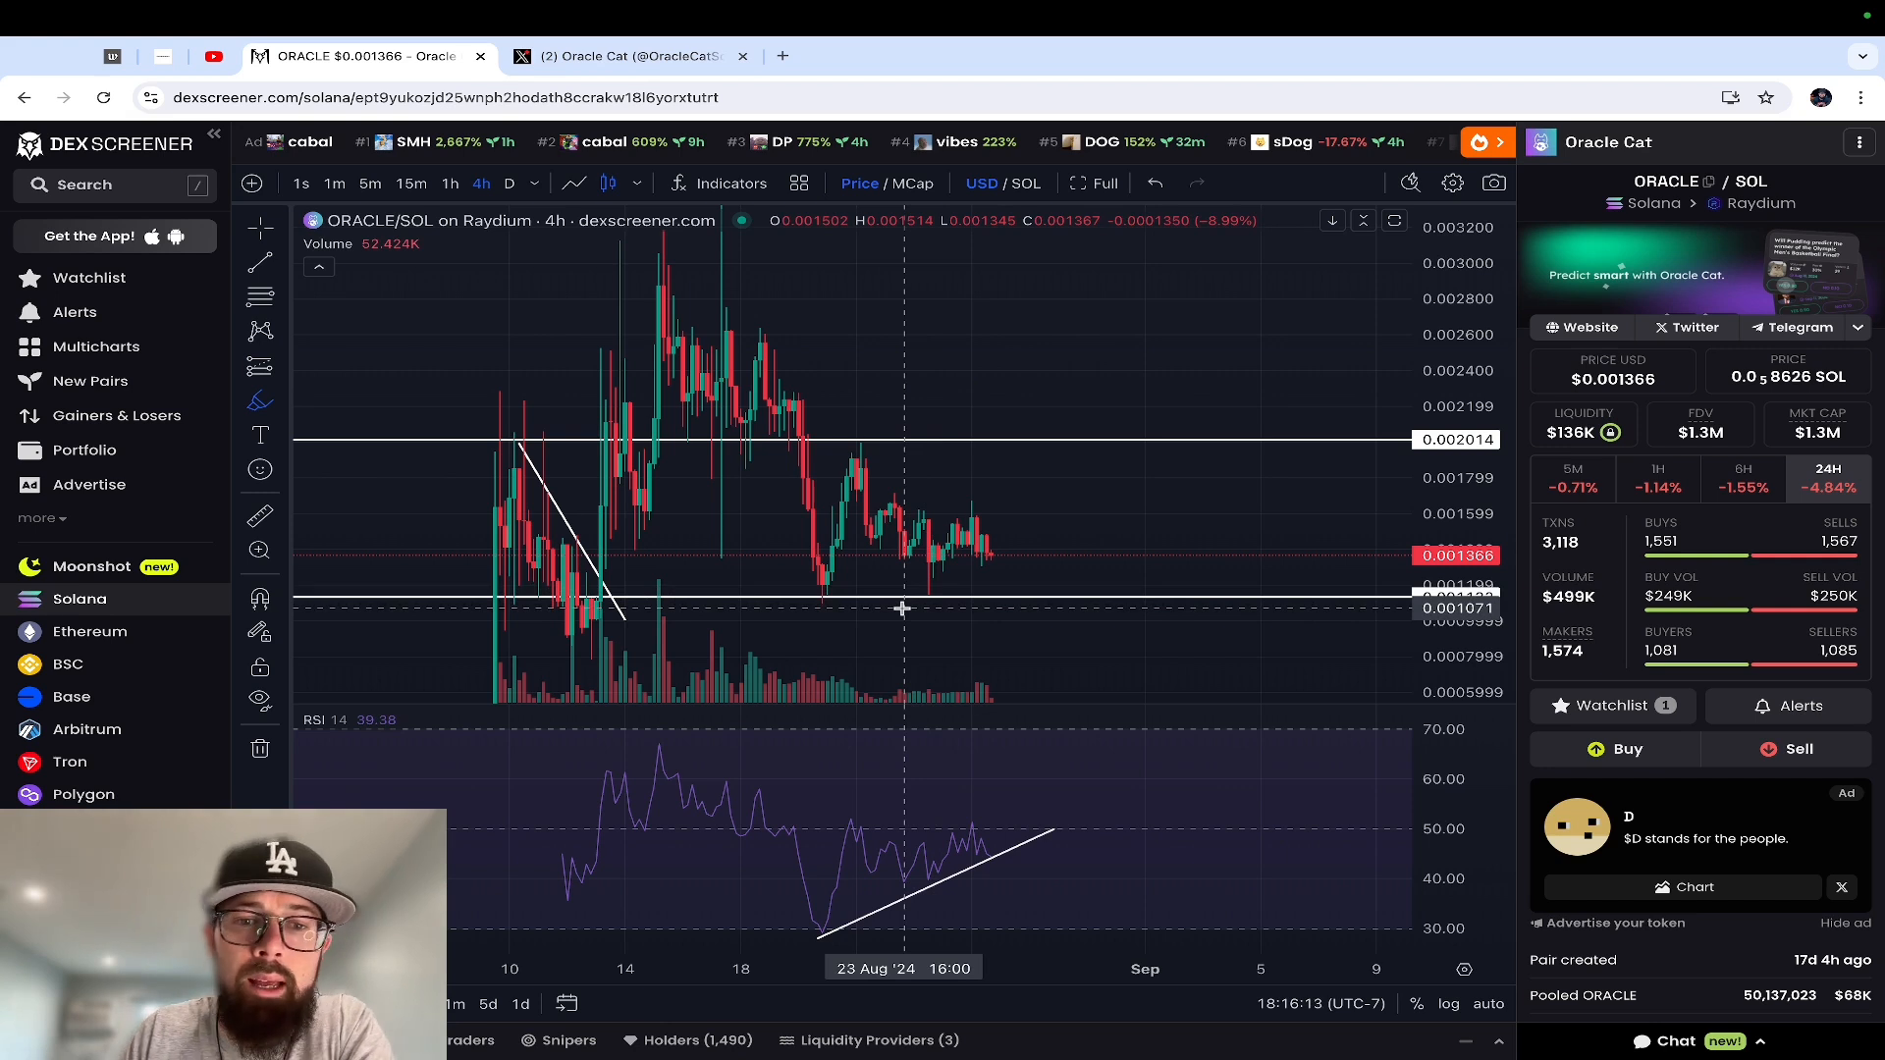
mouse_move(971, 838)
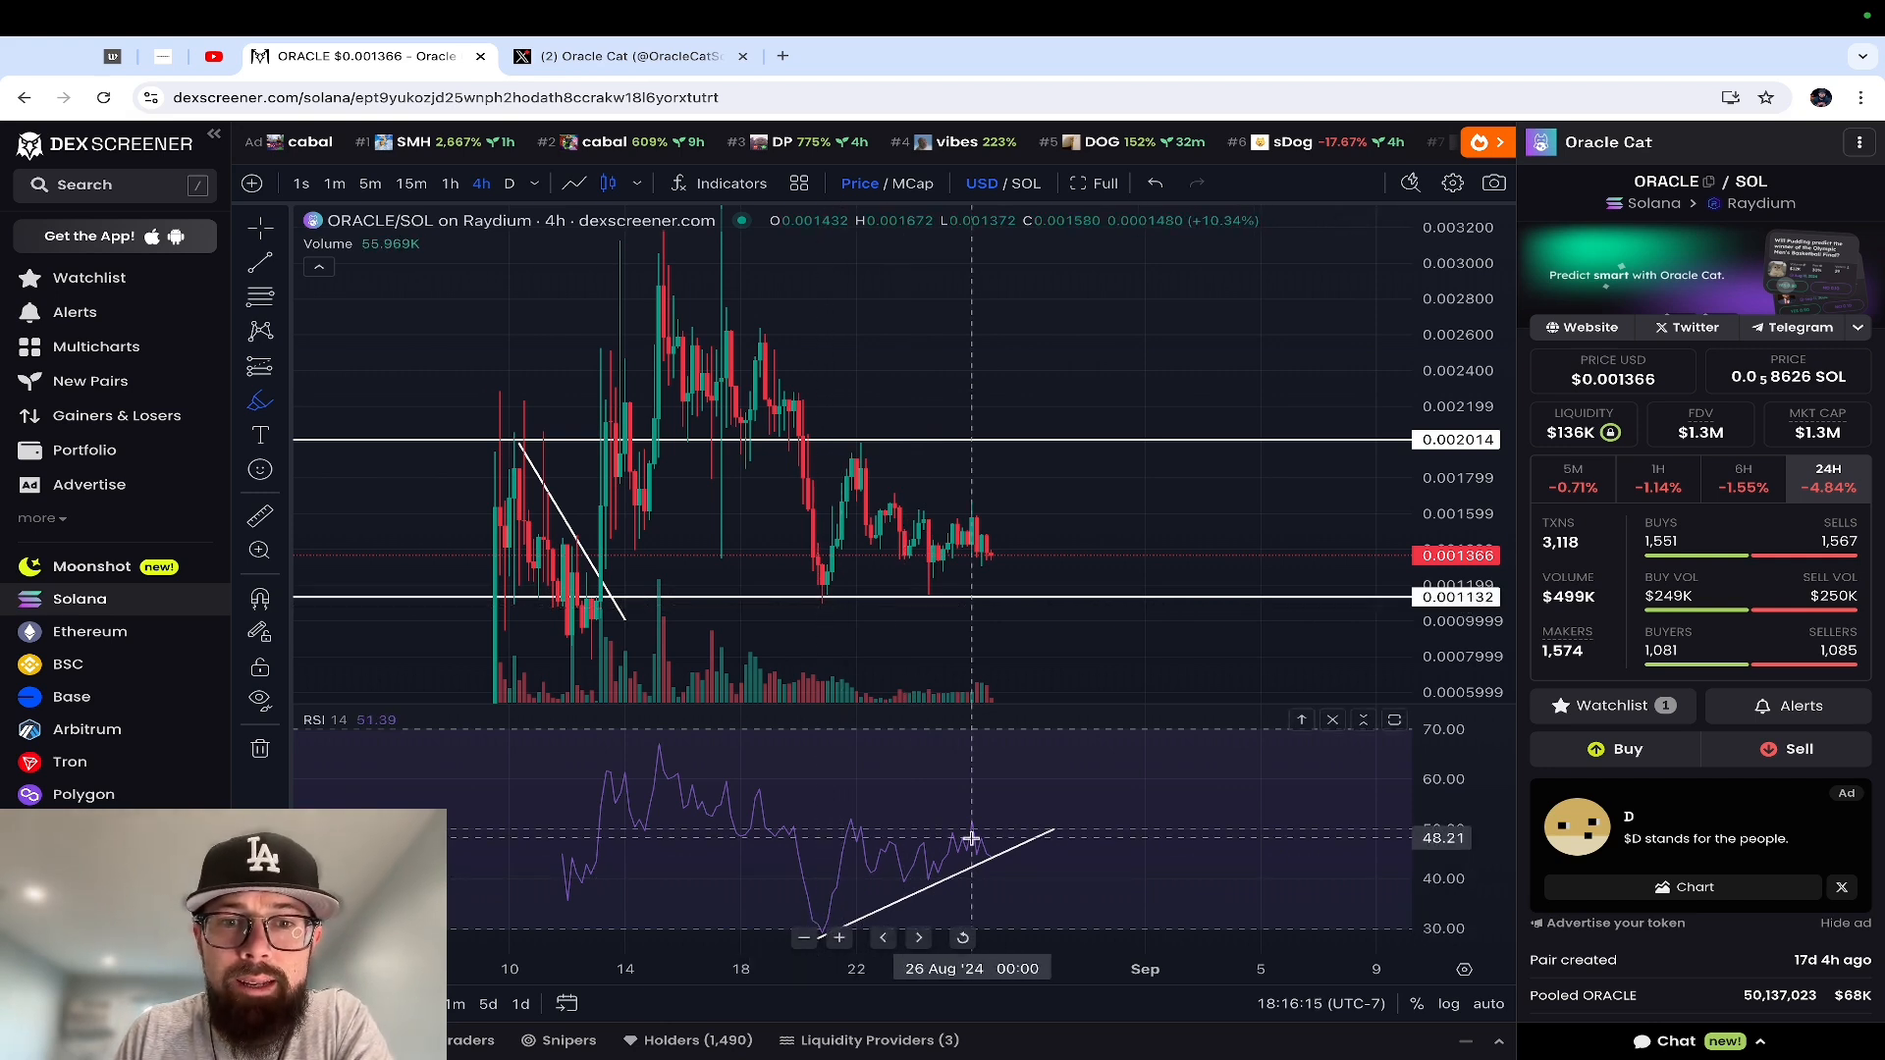
mouse_move(940, 581)
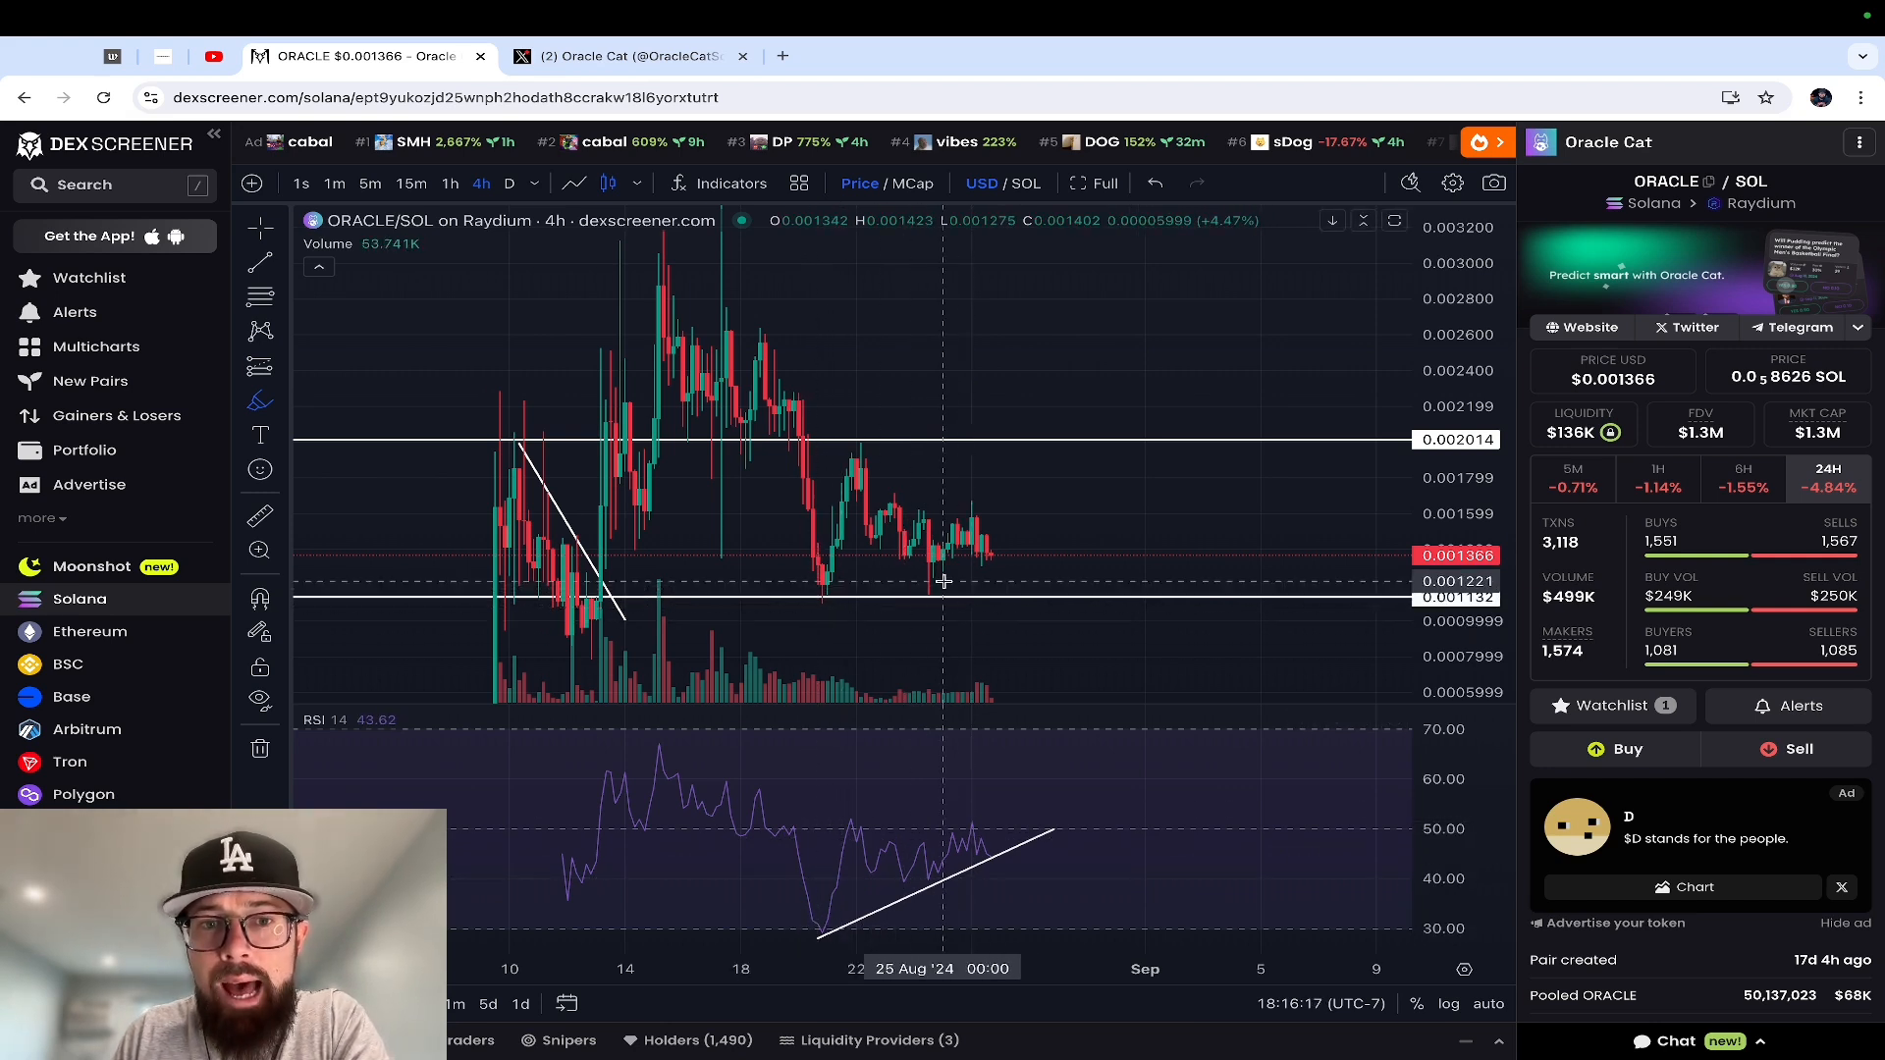
mouse_move(972, 420)
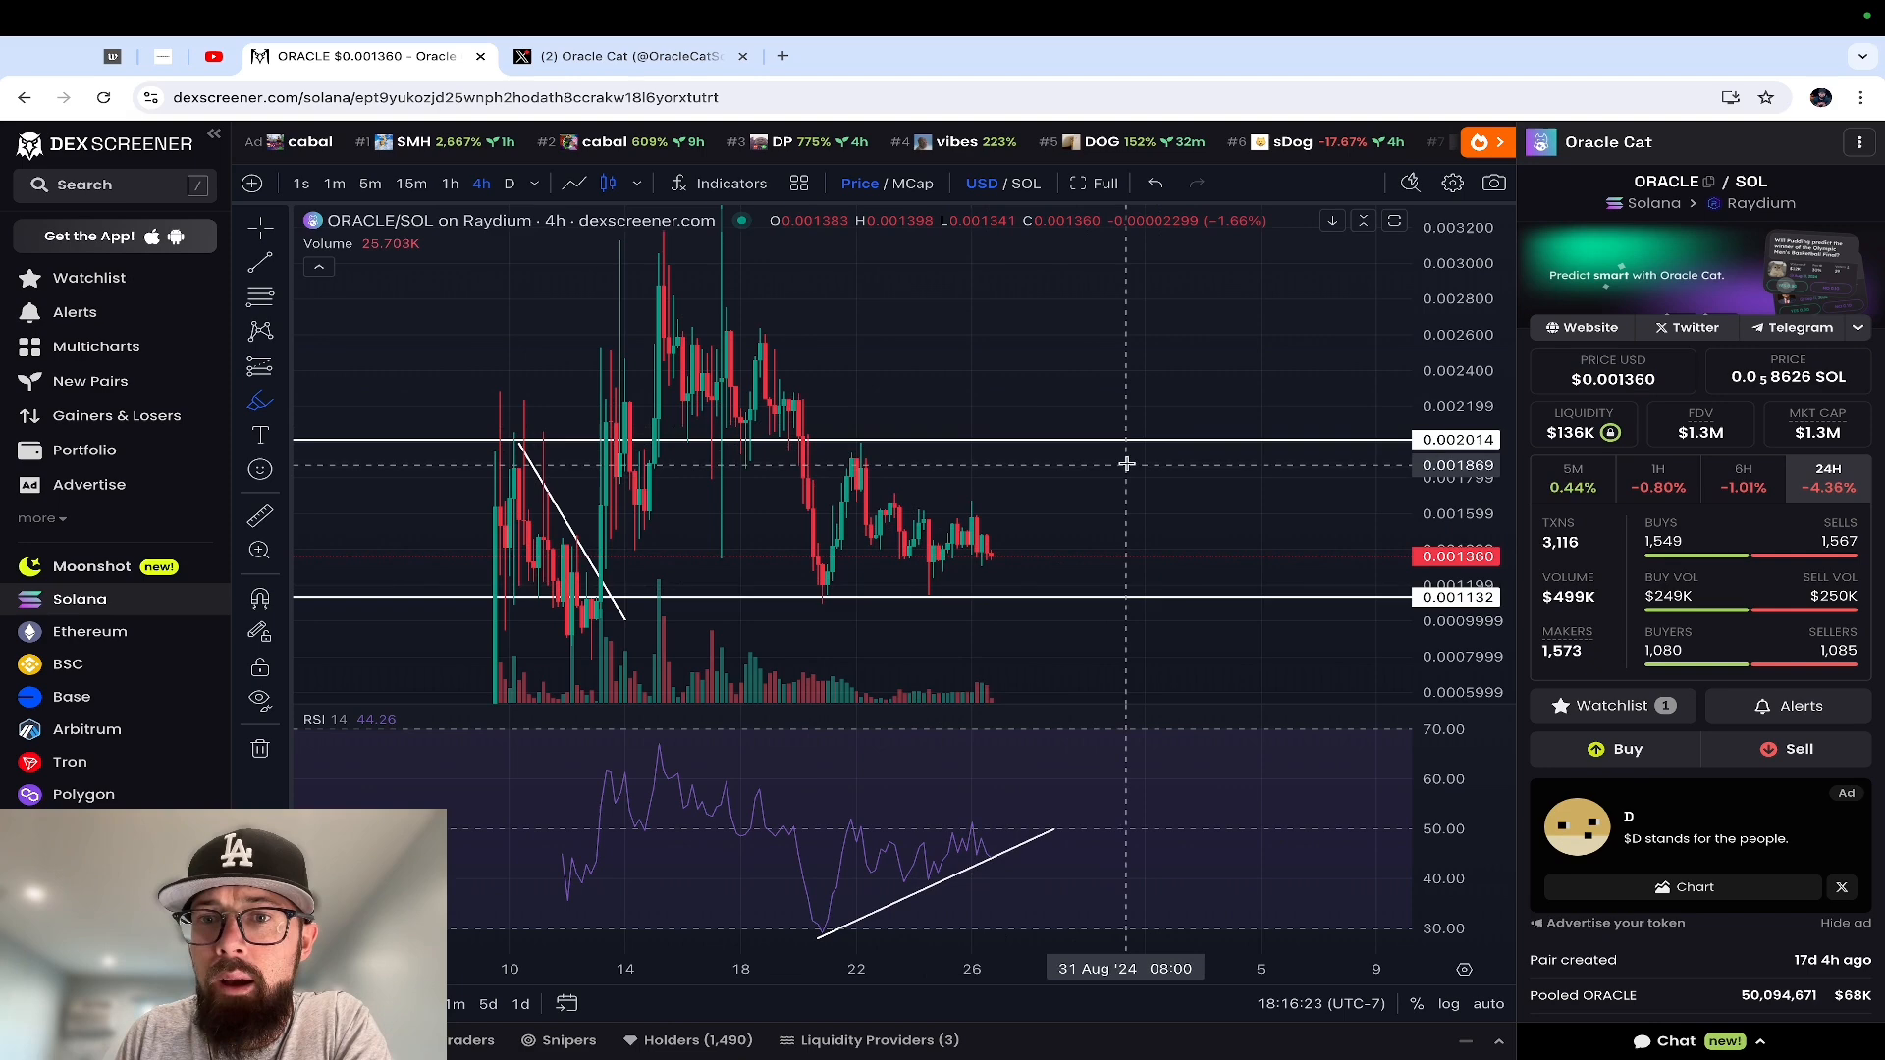
mouse_move(1109, 442)
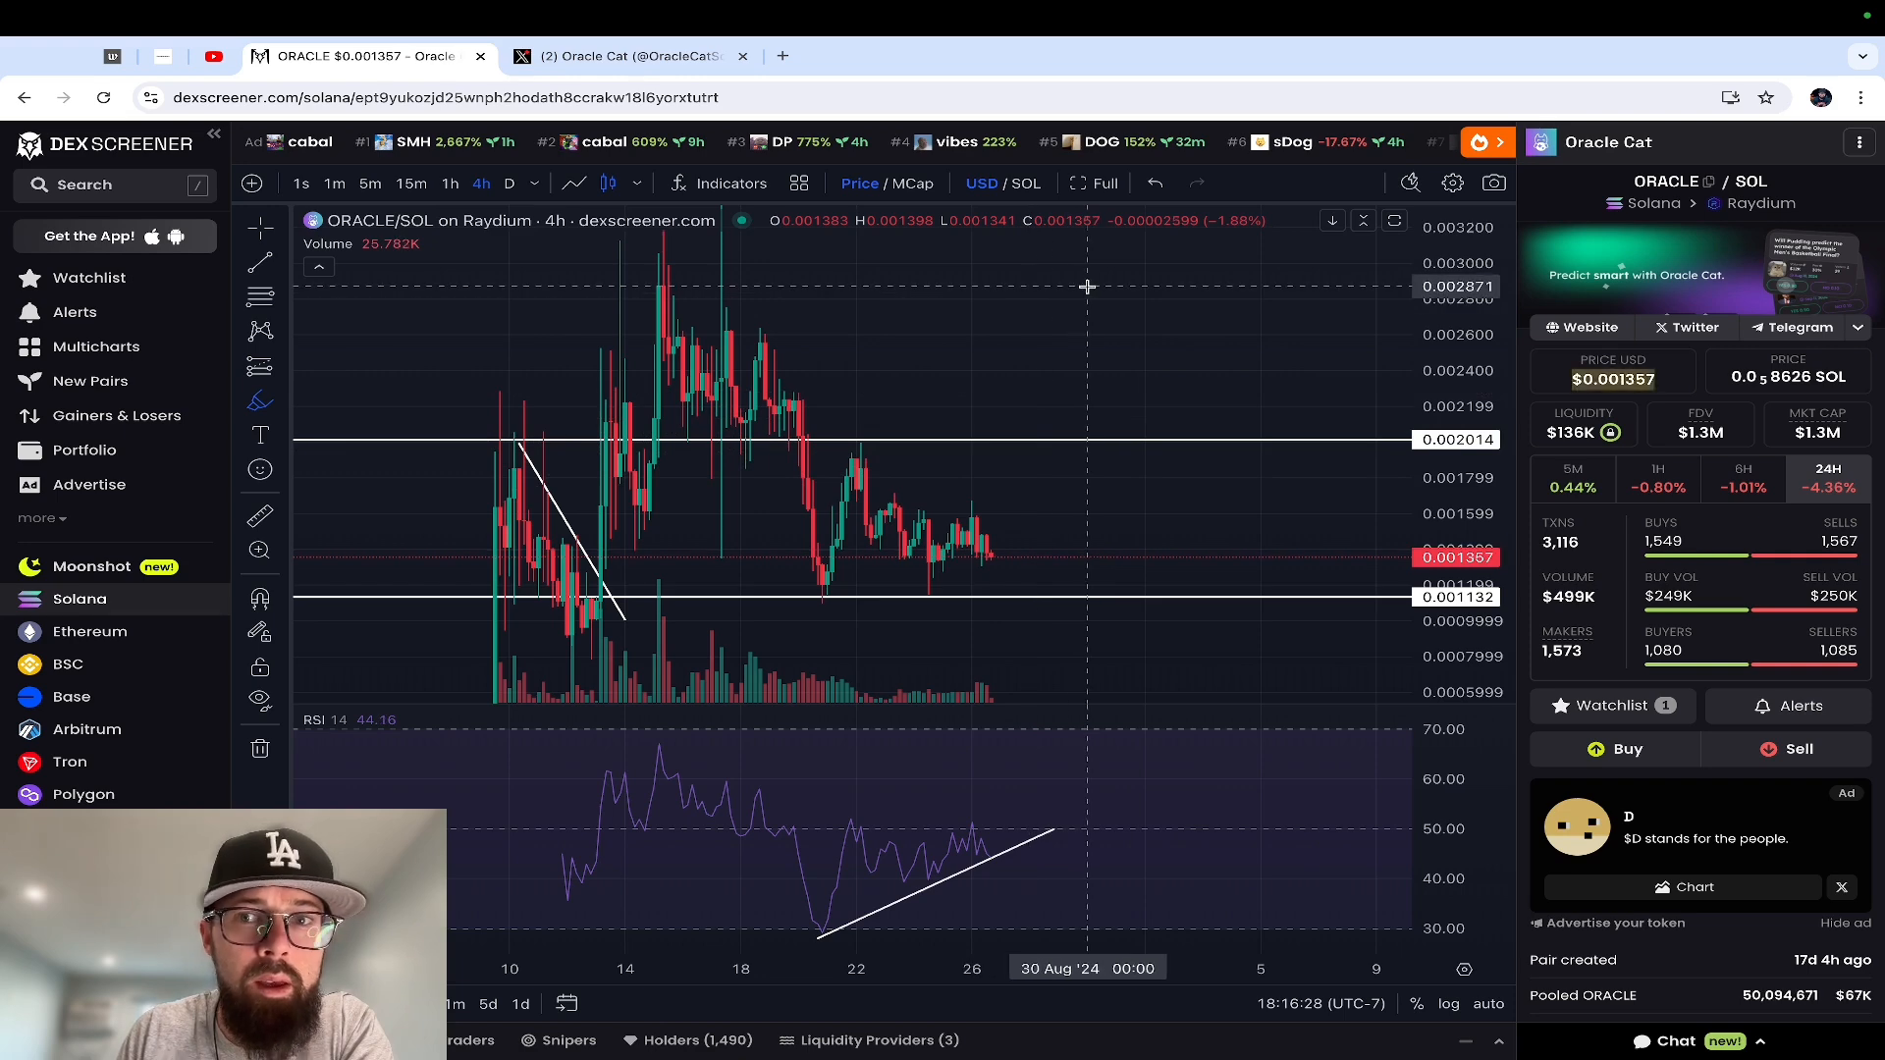
mouse_move(907, 365)
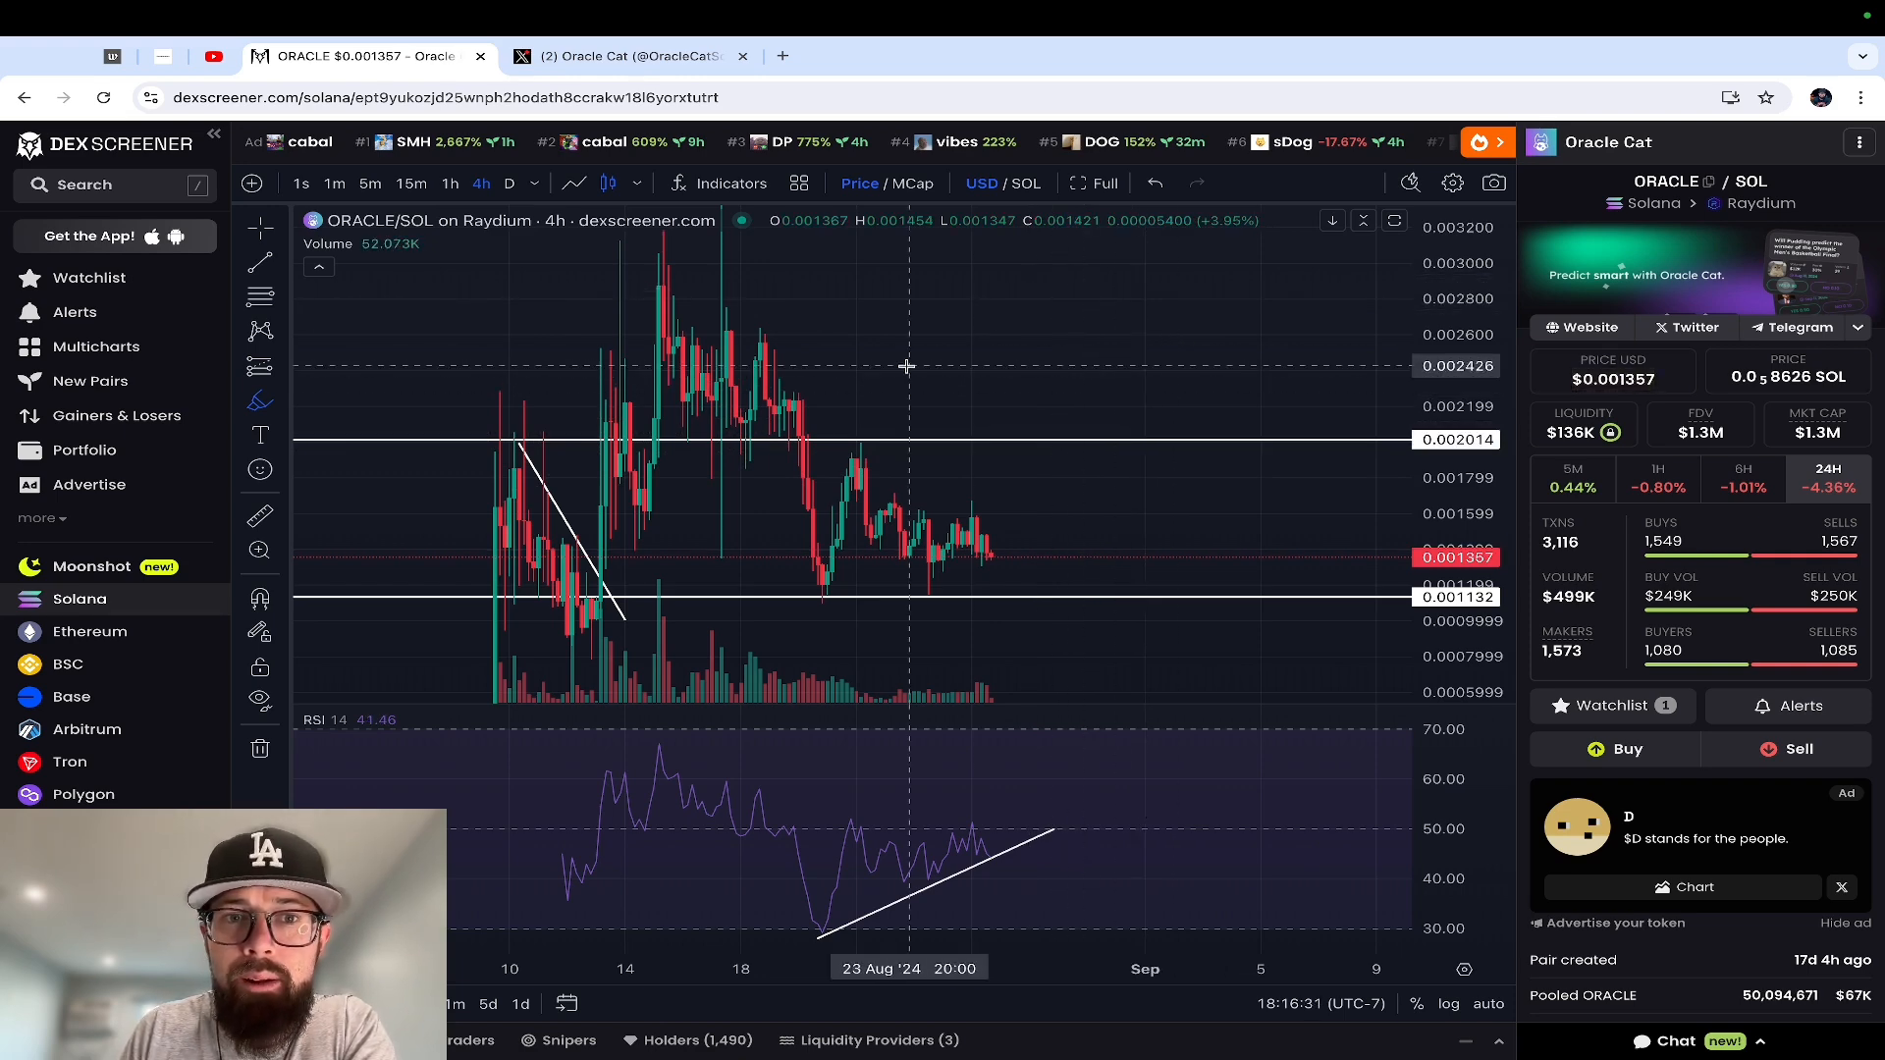
mouse_move(941, 491)
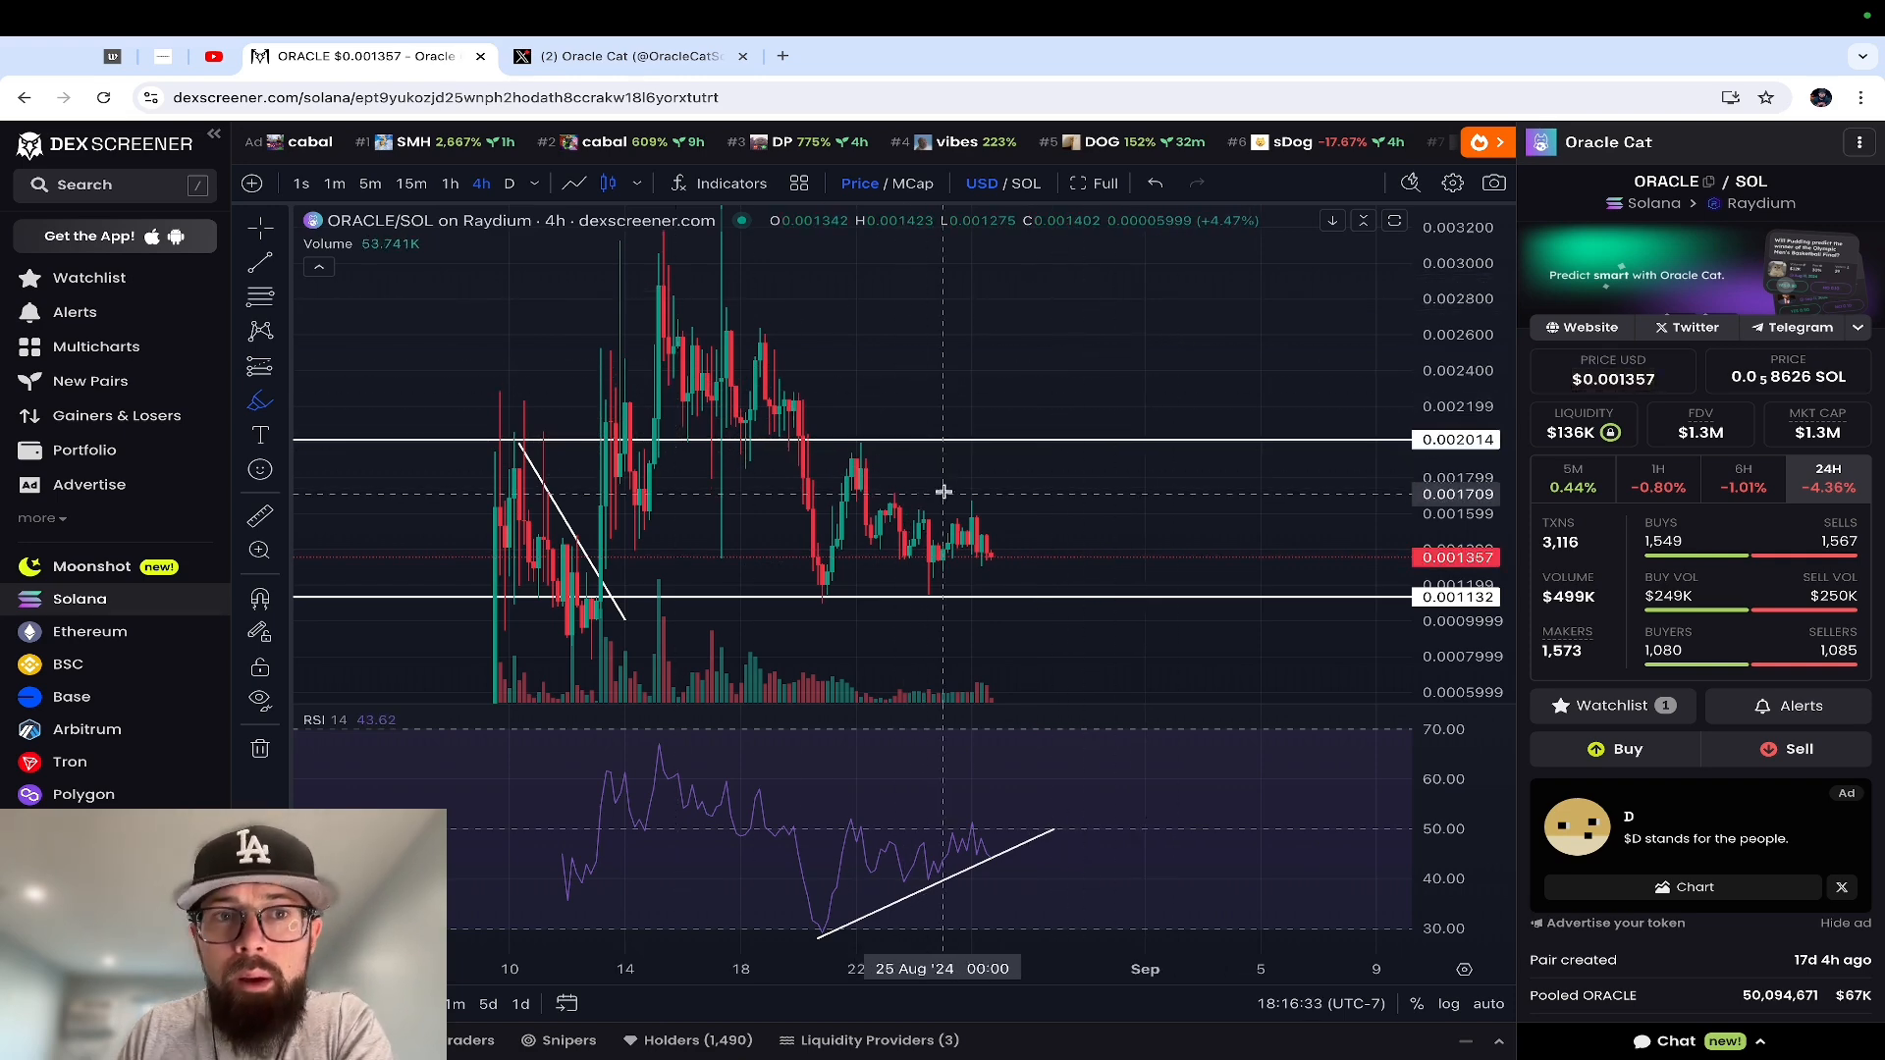
mouse_move(1127, 322)
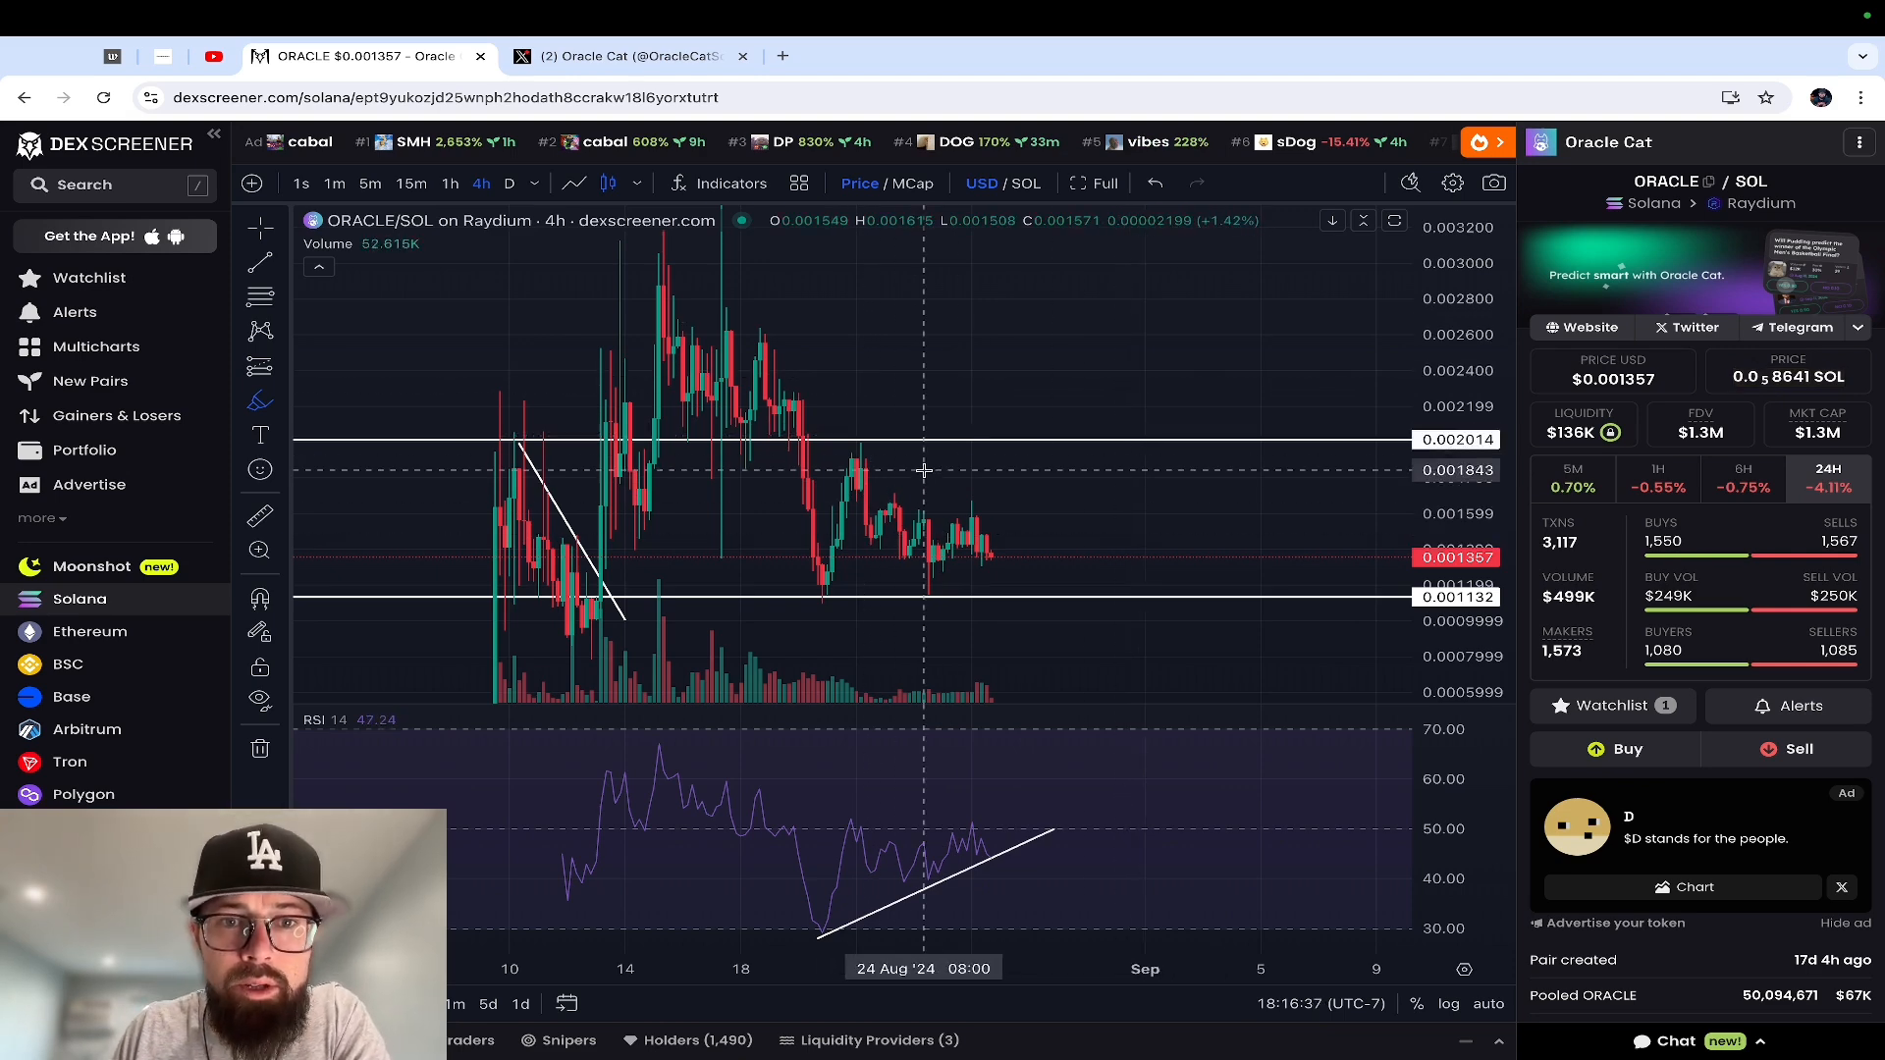
mouse_move(667, 125)
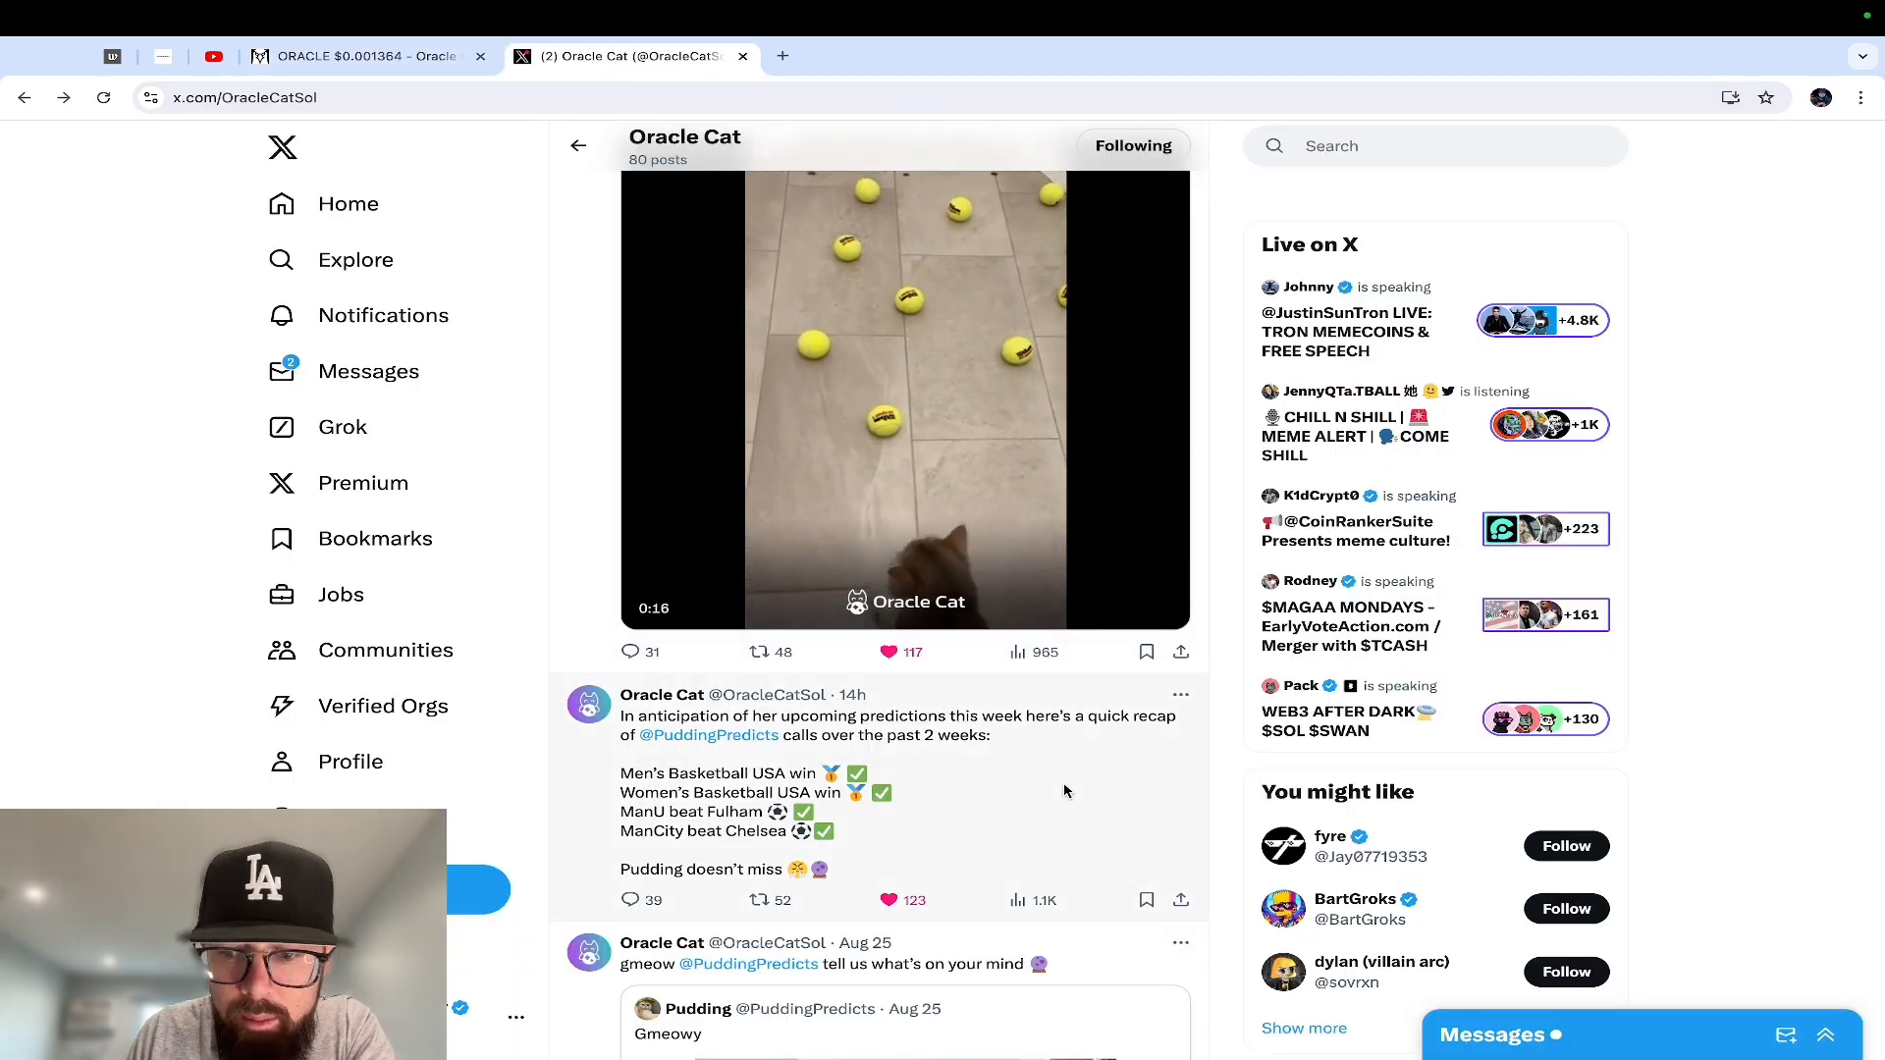
Scroll down the Oracle Cat profile feed to older posts, reaching the Aug 25 Pudding quote
scroll(down, 3)
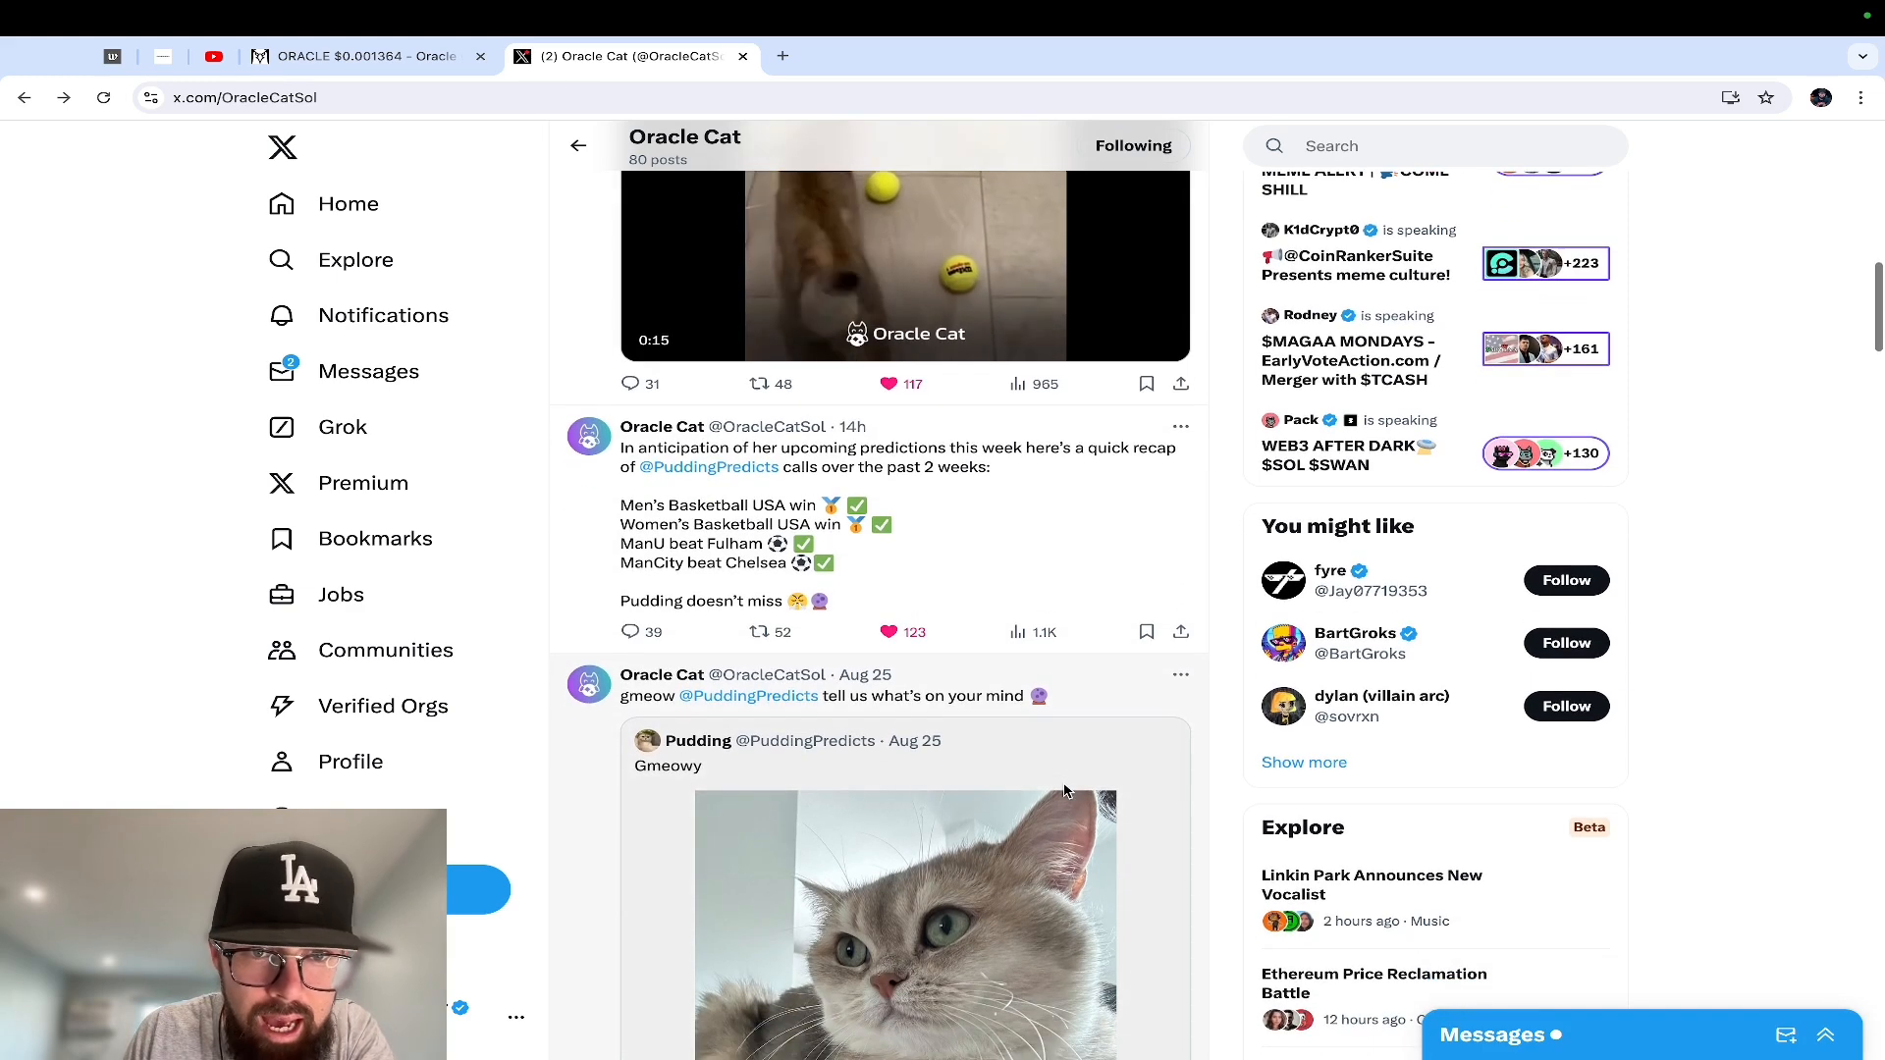